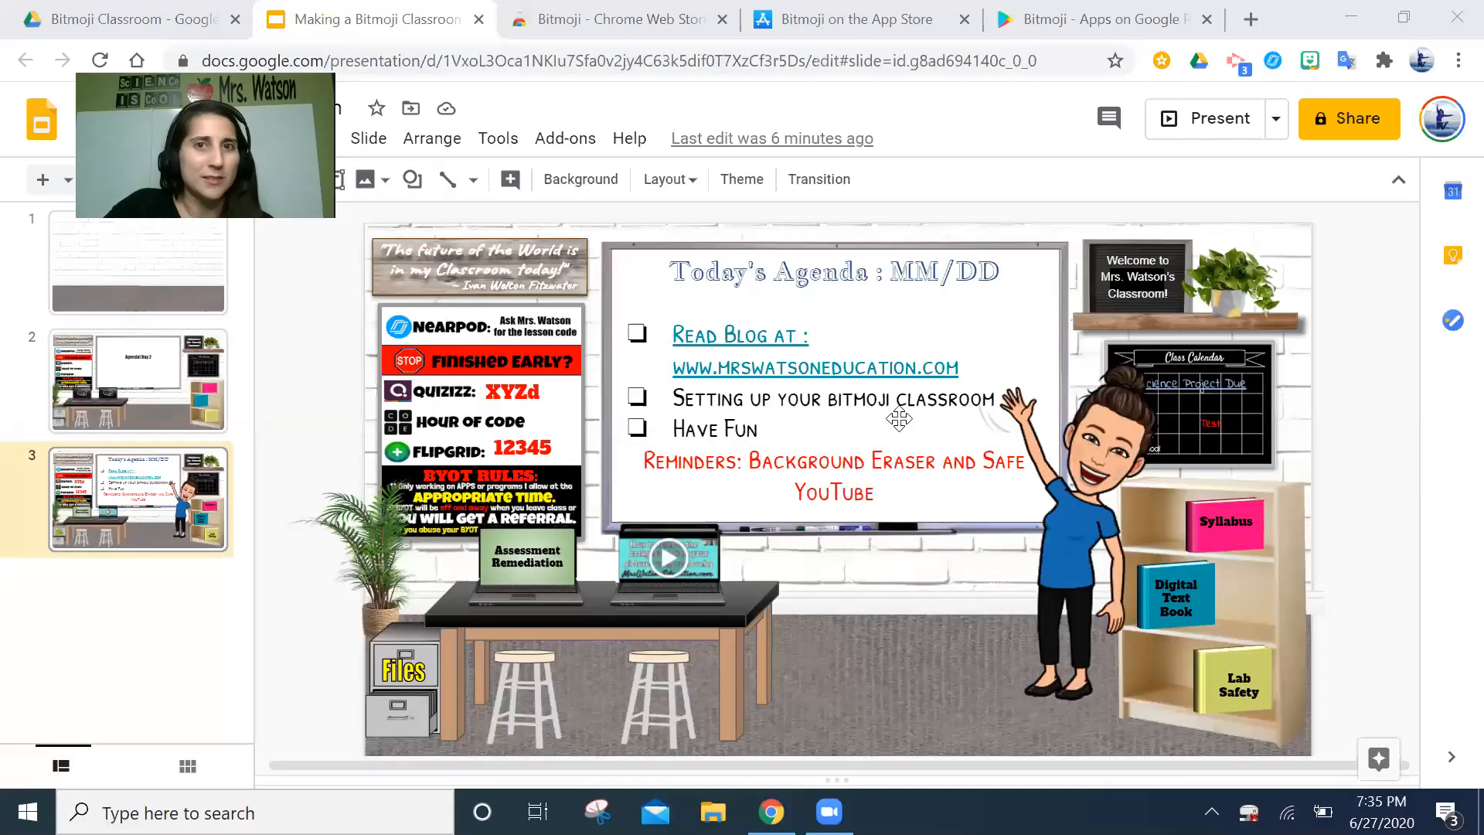
mouse_move(664, 20)
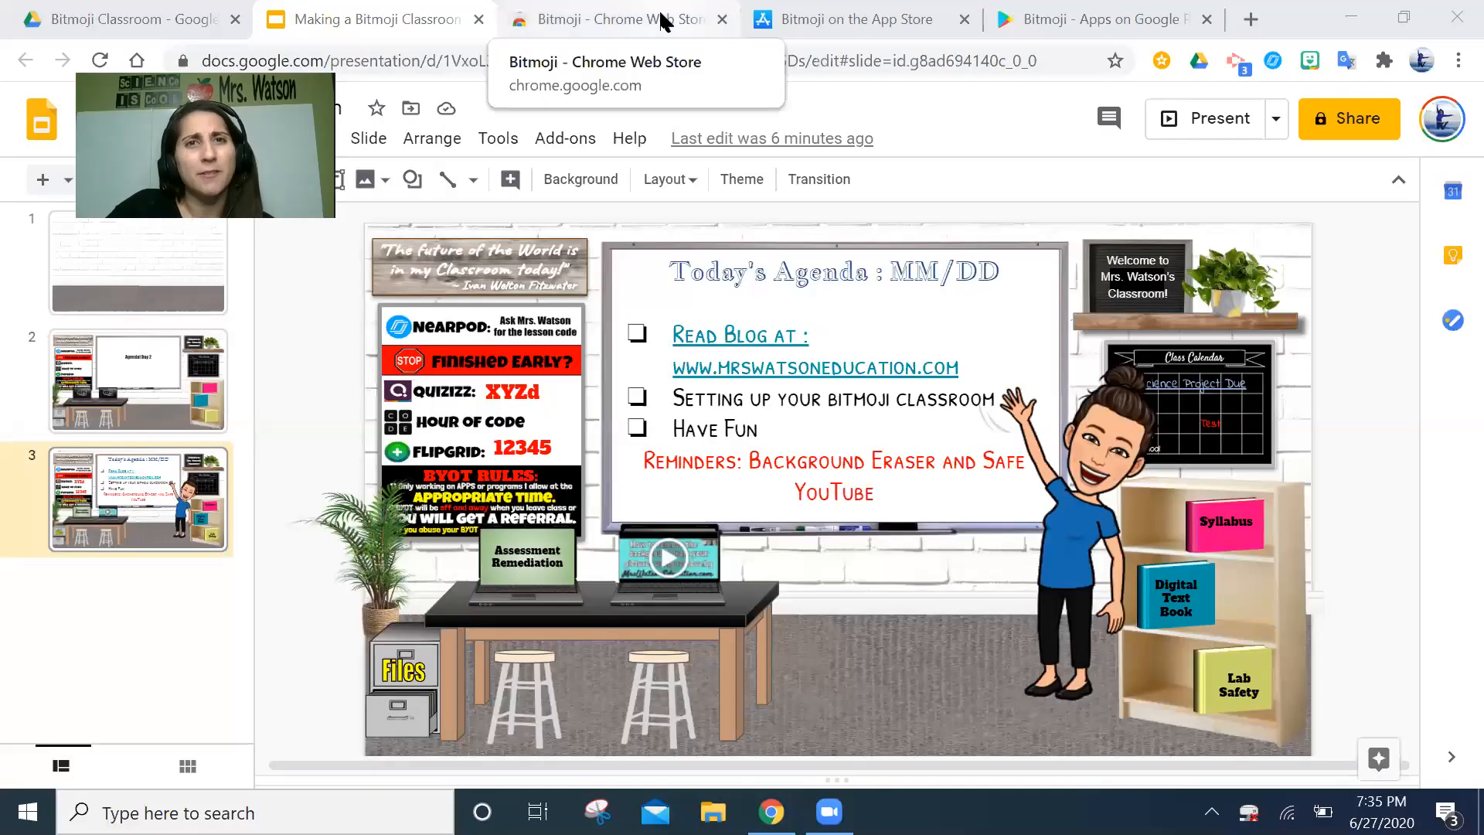
- View the Bitmoji Google Play listing, then return to its App Store page
click(857, 19)
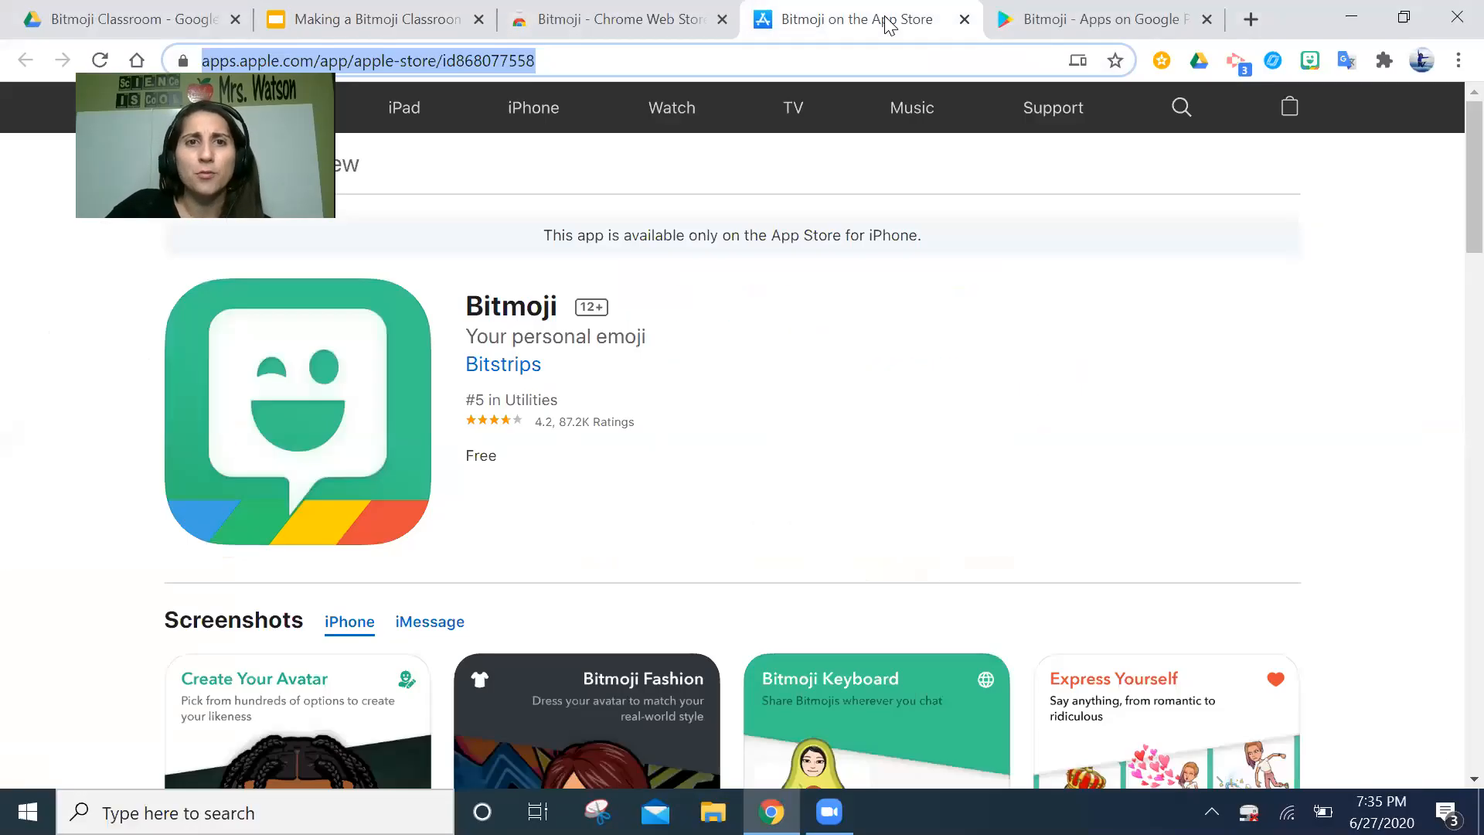
mouse_move(863, 29)
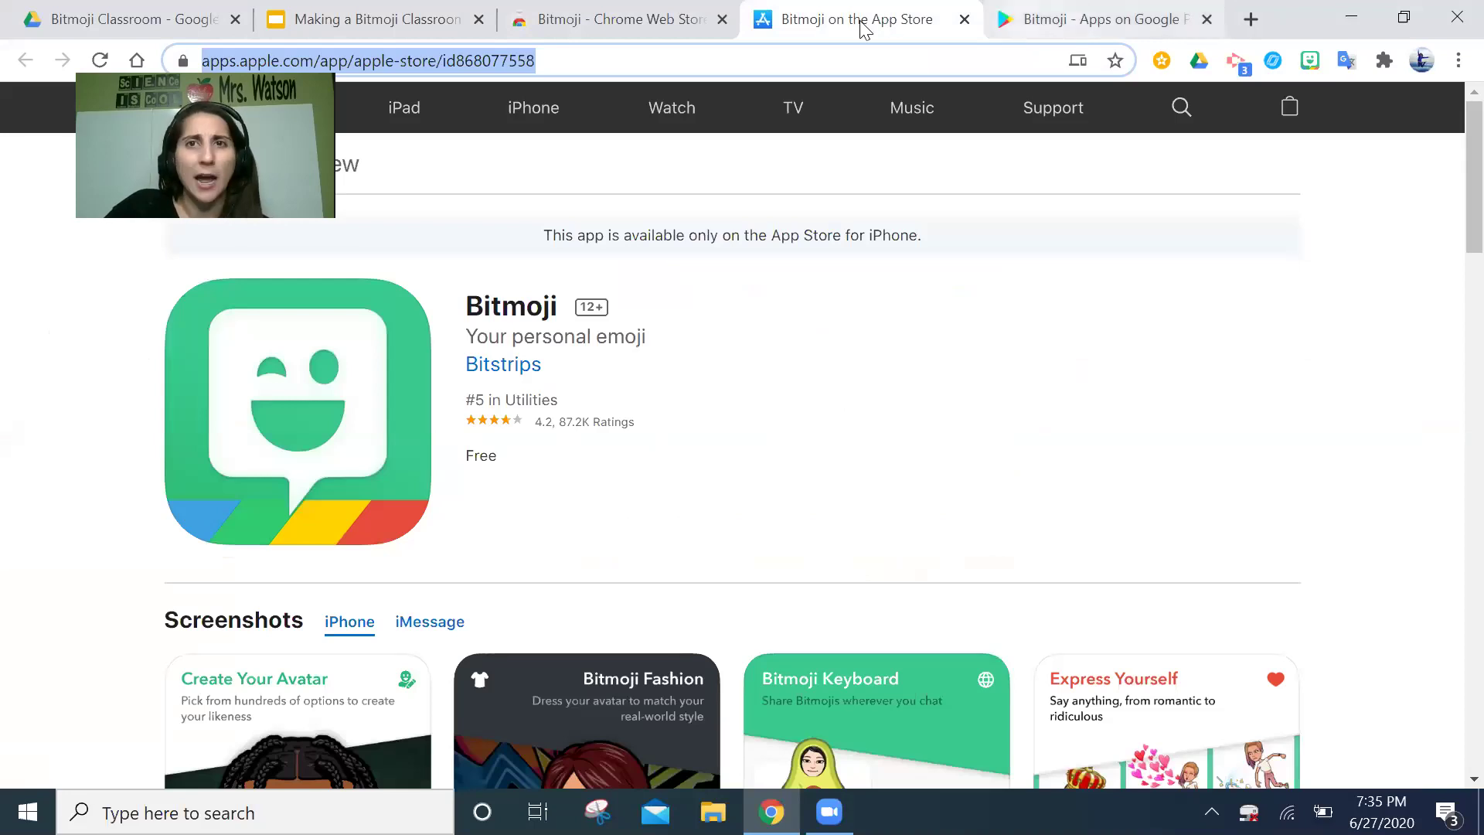
click(1098, 20)
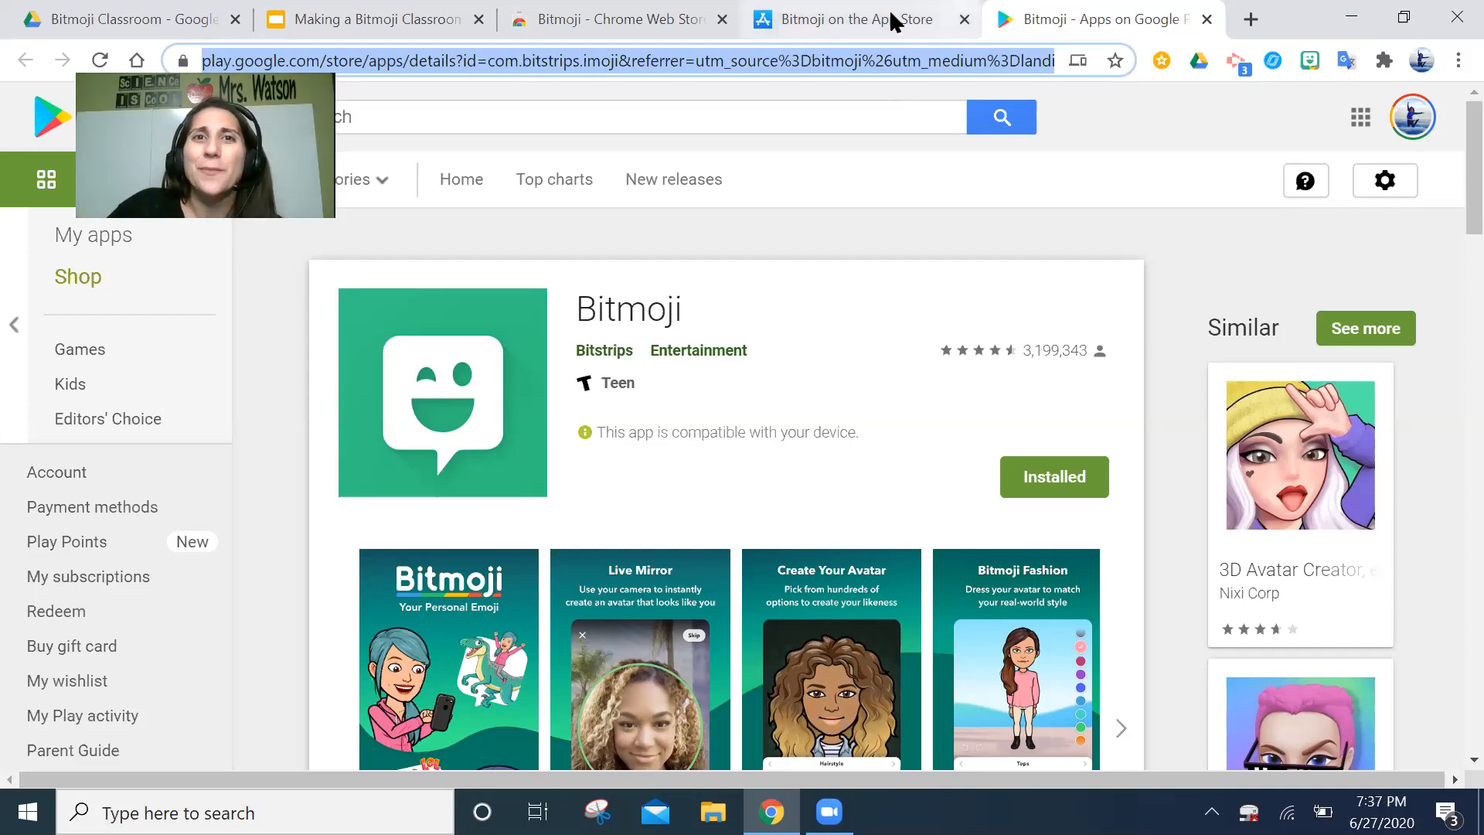
click(855, 19)
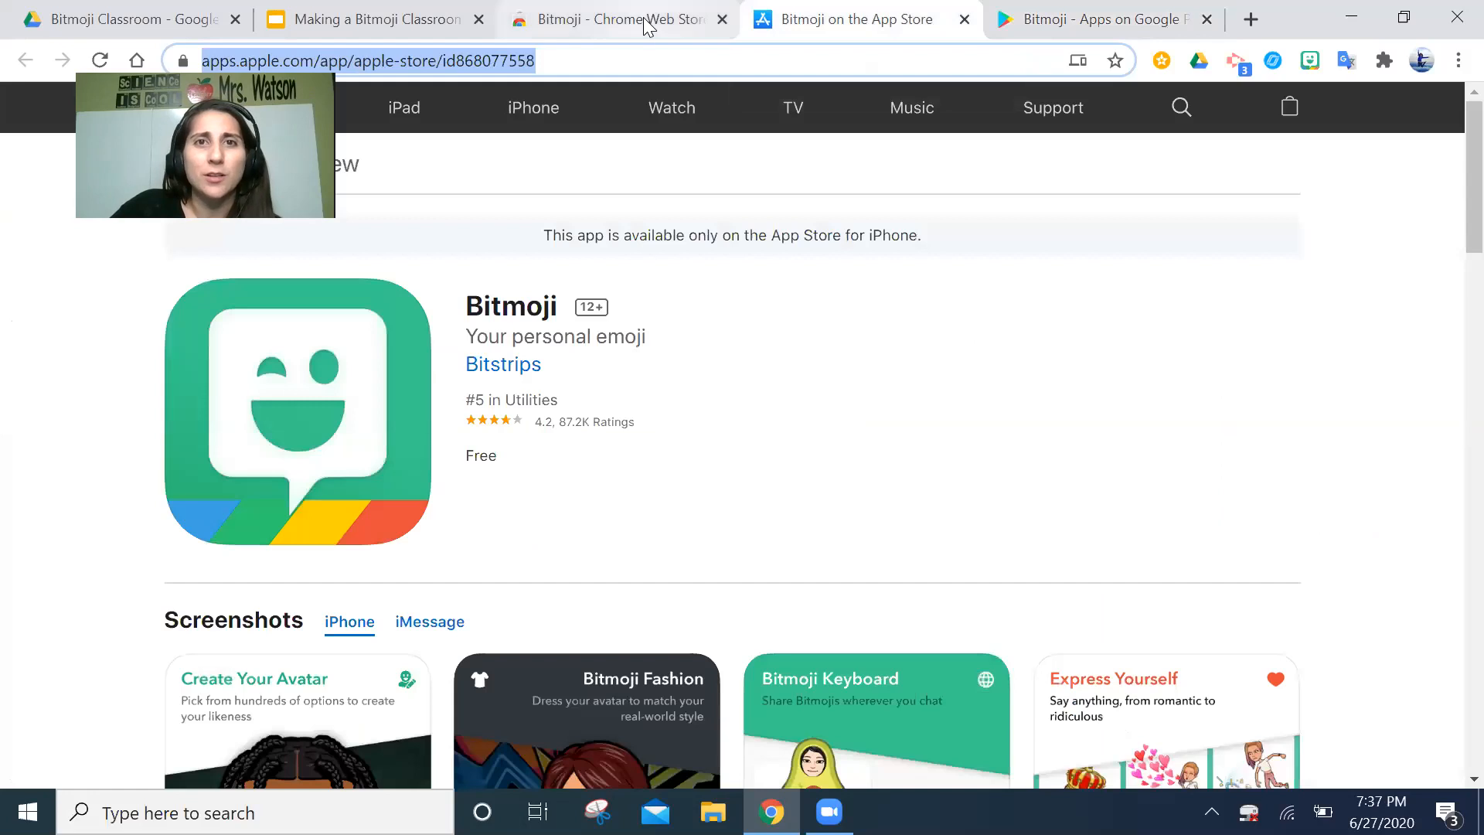
- Show the Bitmoji extension page in the Chrome Web Store, already added to Chrome
click(623, 20)
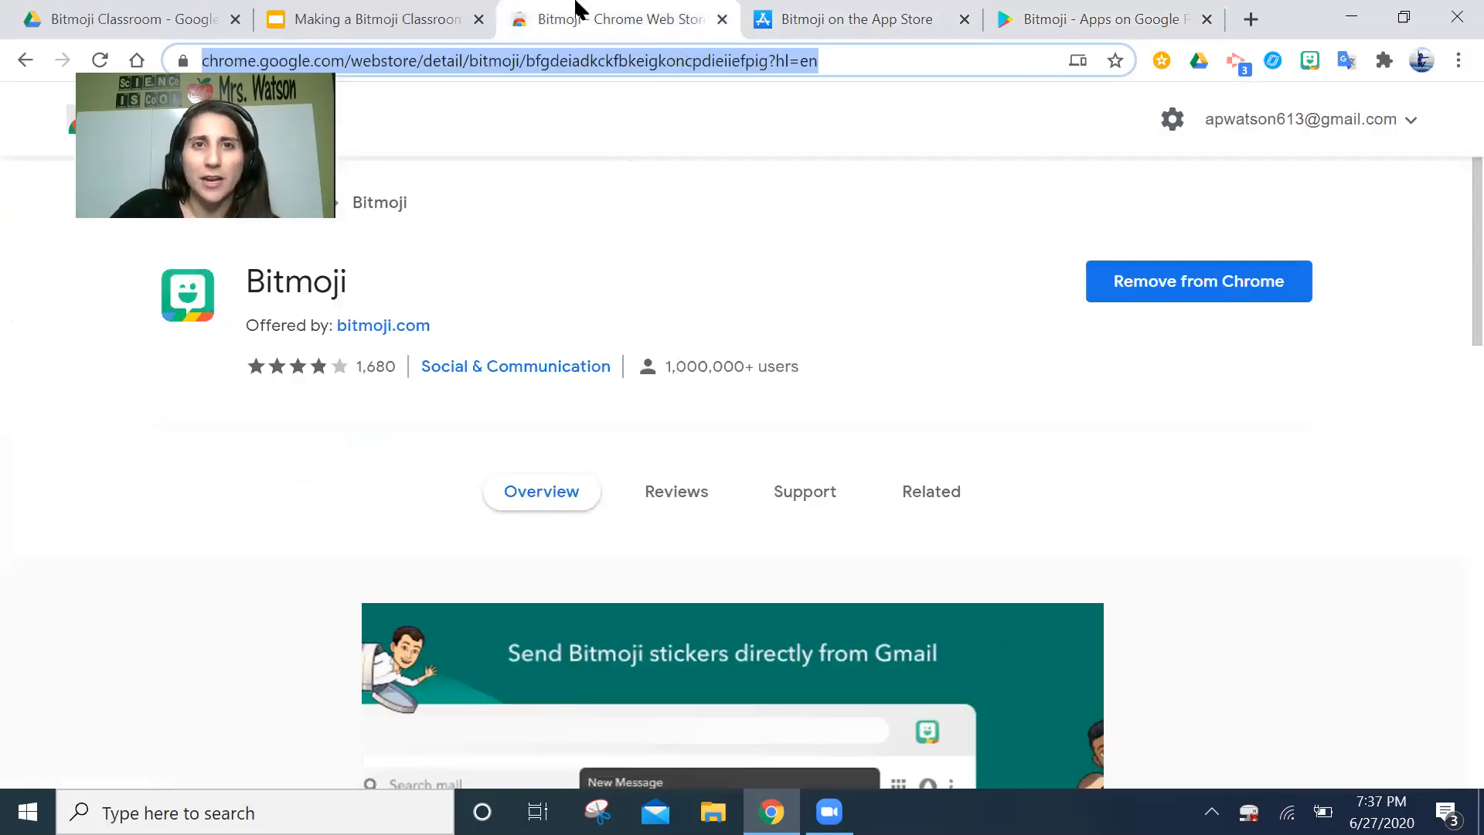
mouse_move(584, 25)
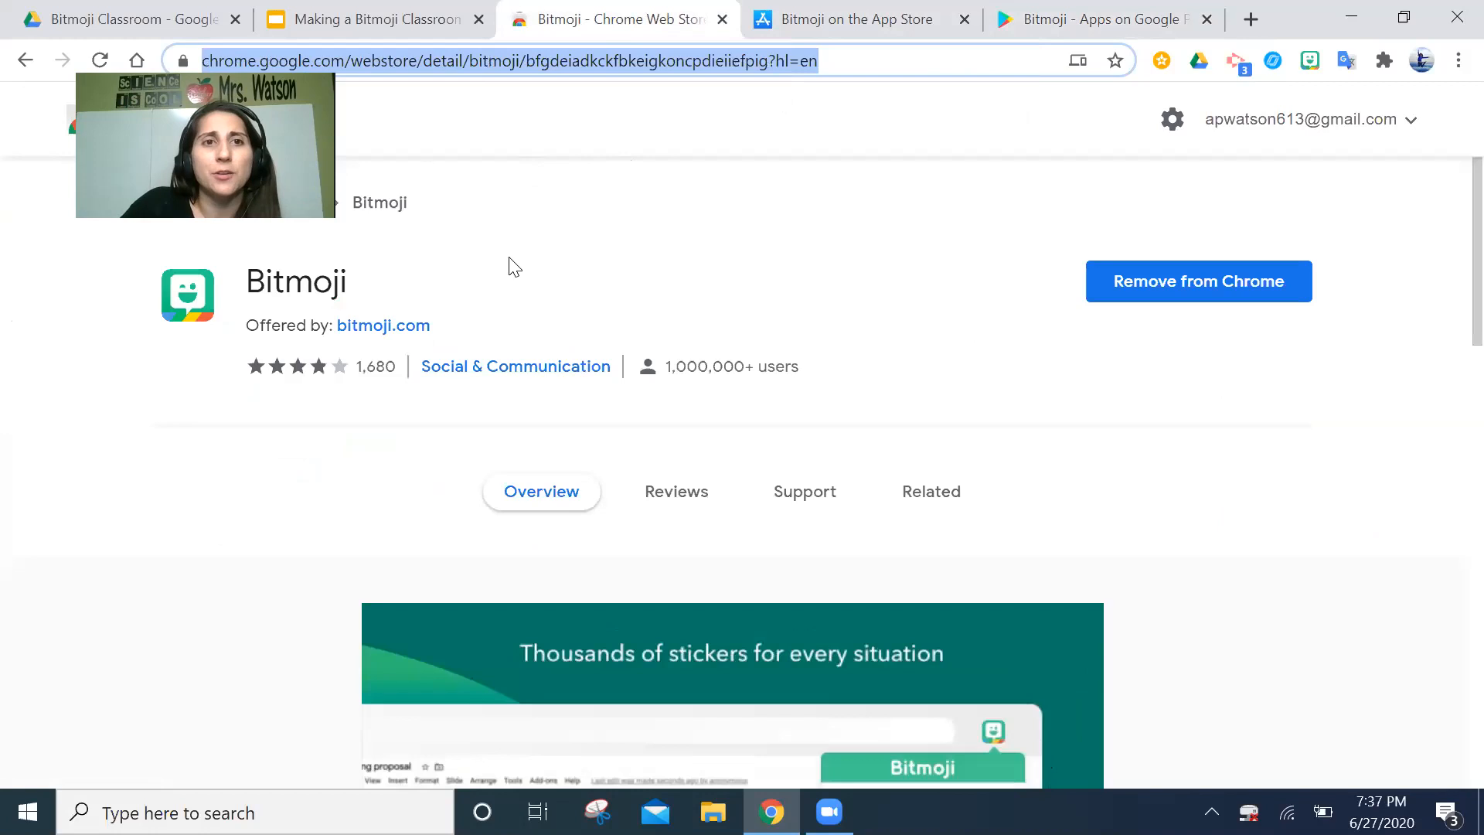
mouse_move(759, 337)
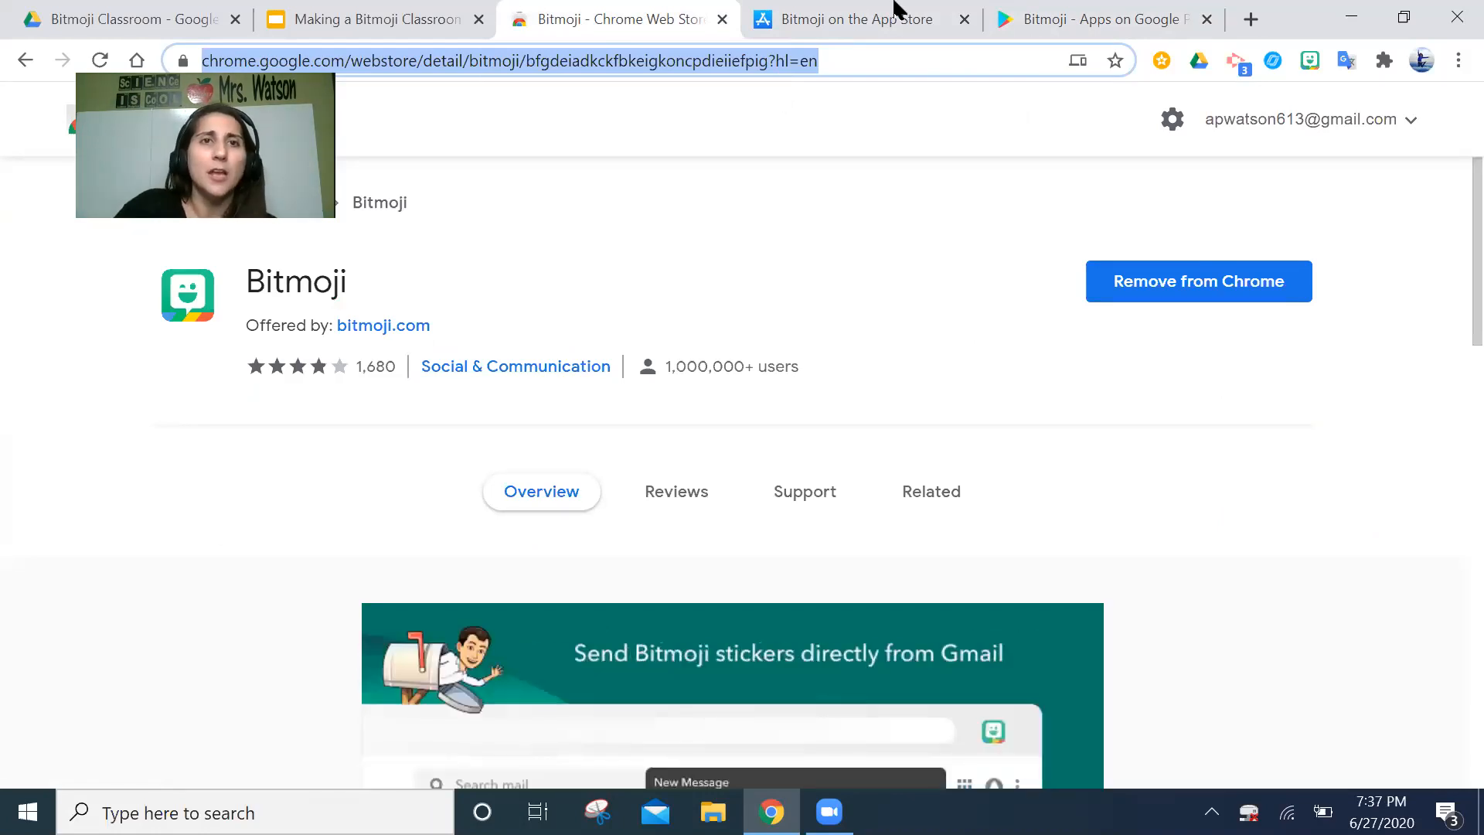
- Drag the waving teacher Bitmoji back right of the whiteboard on the classroom slide
click(376, 19)
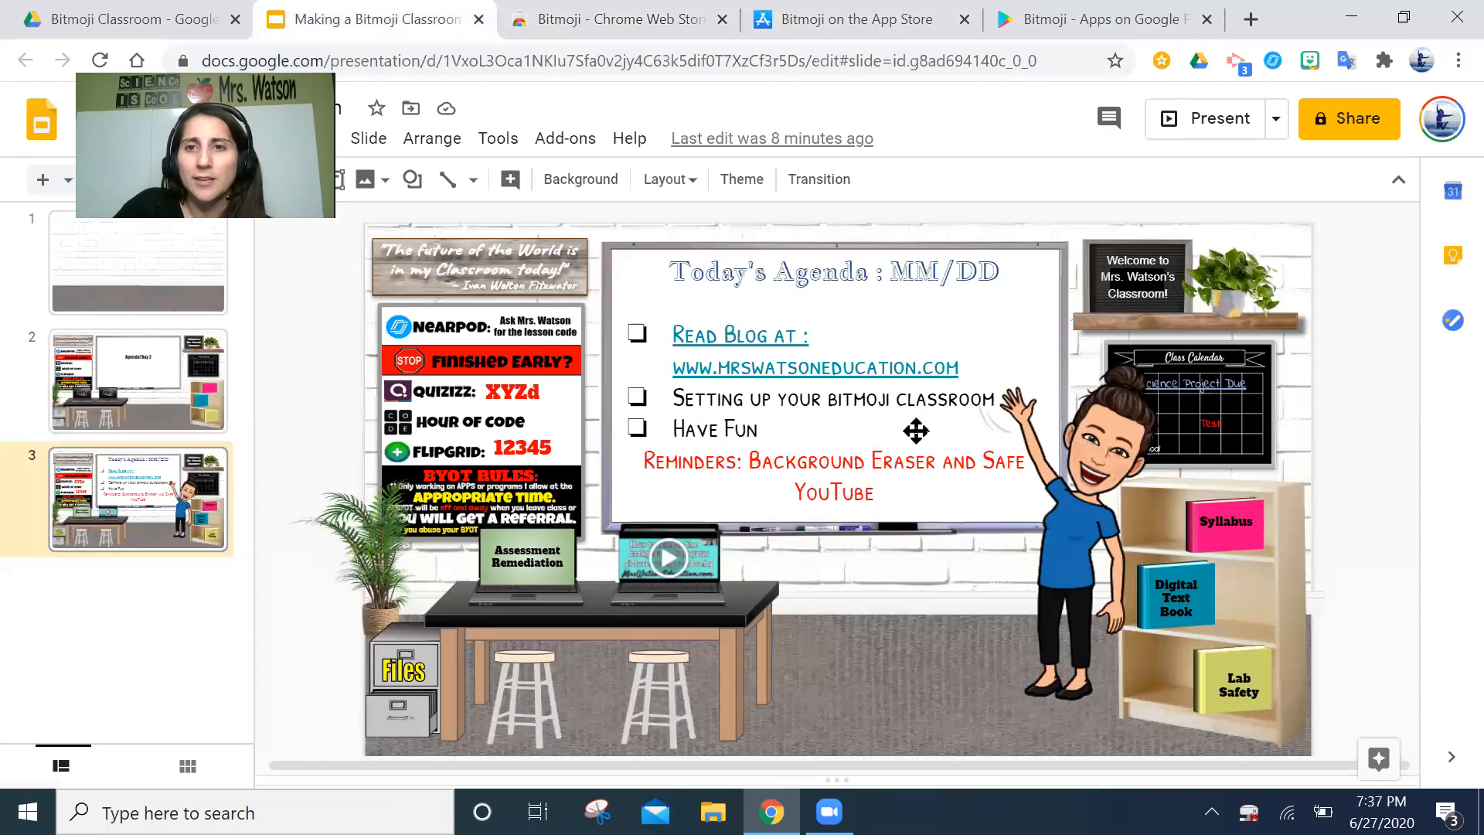
click(1044, 496)
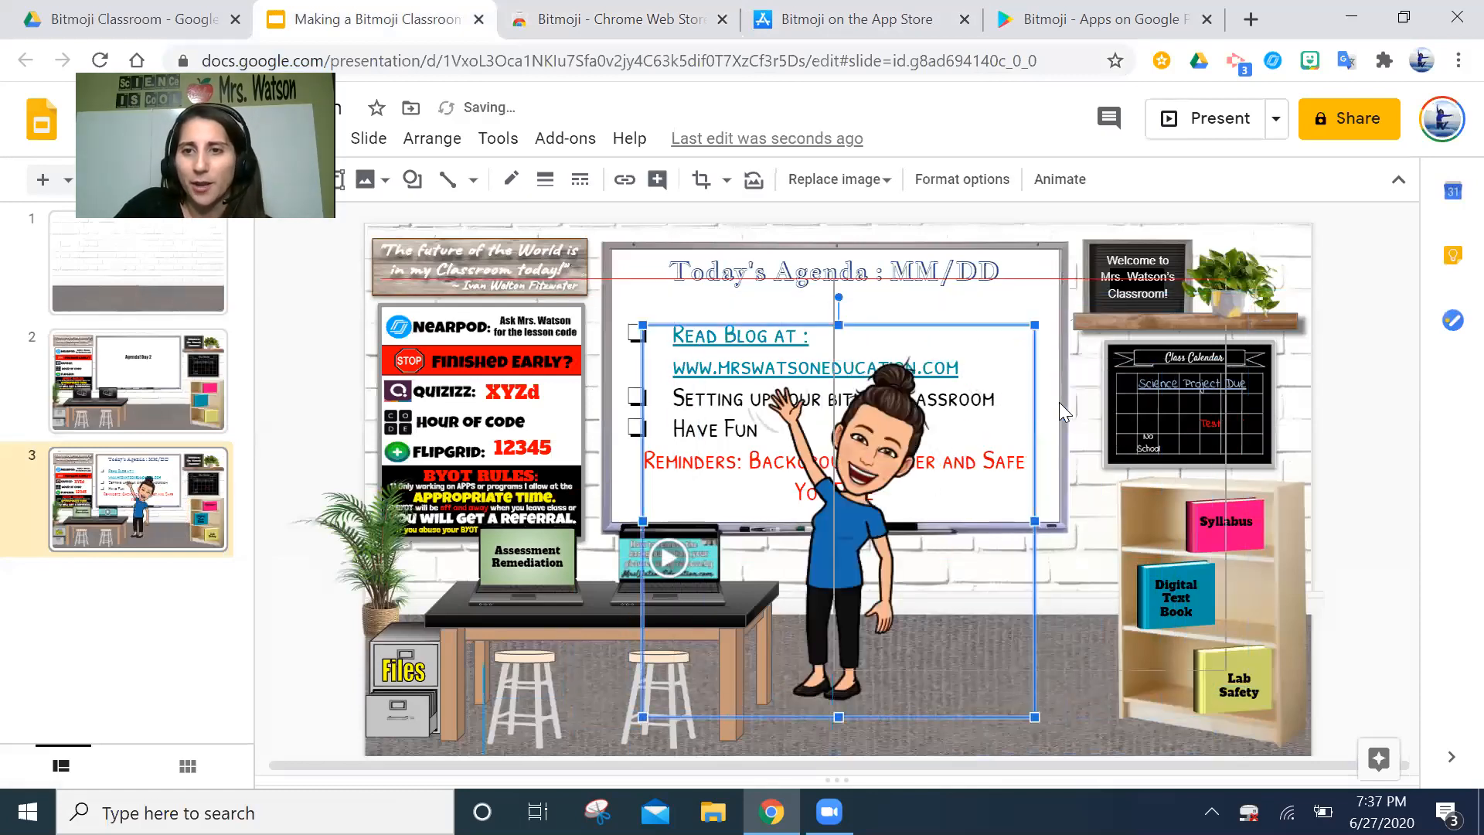
drag(838, 511, 1041, 492)
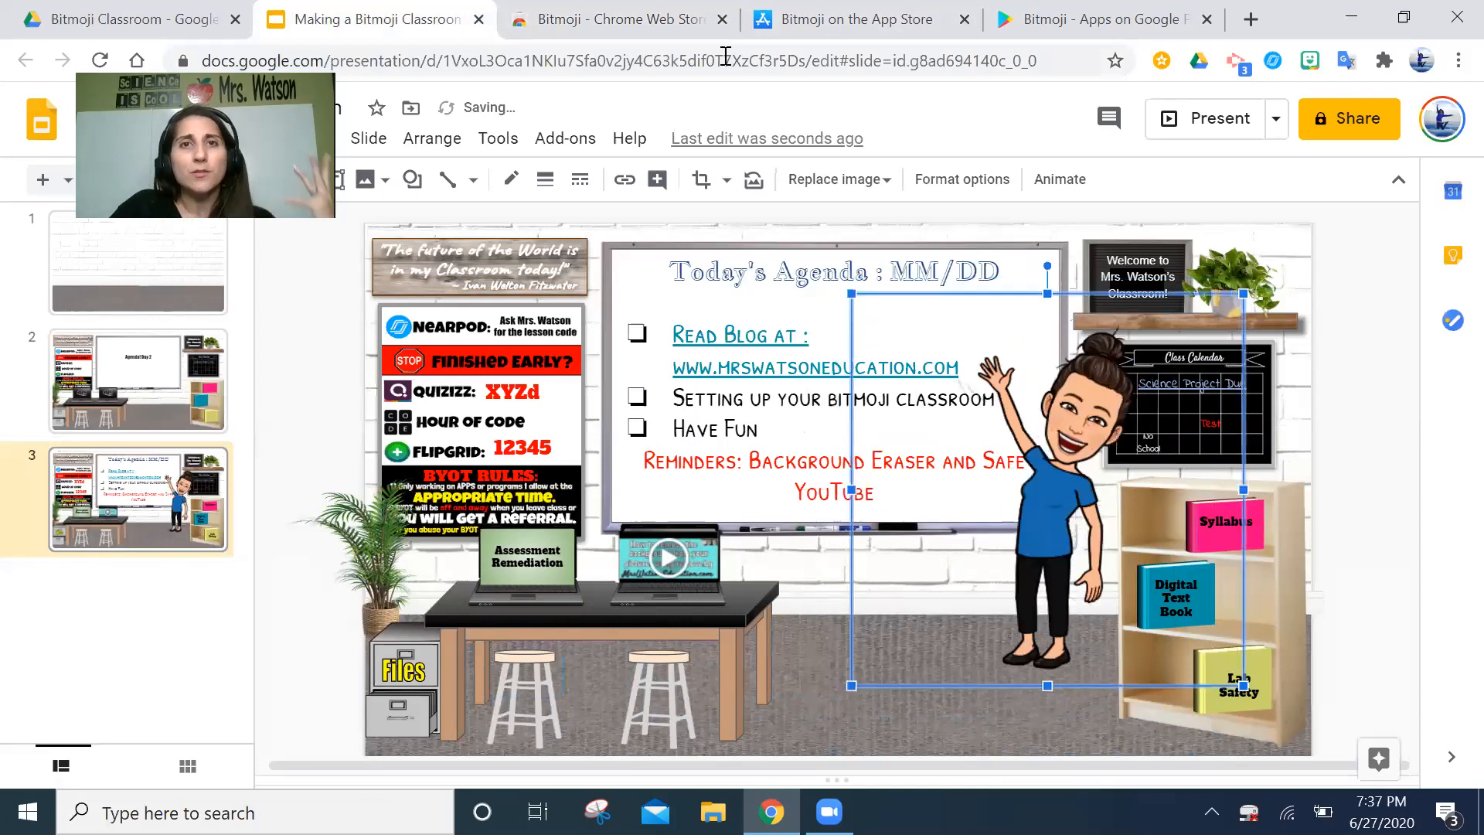
click(622, 19)
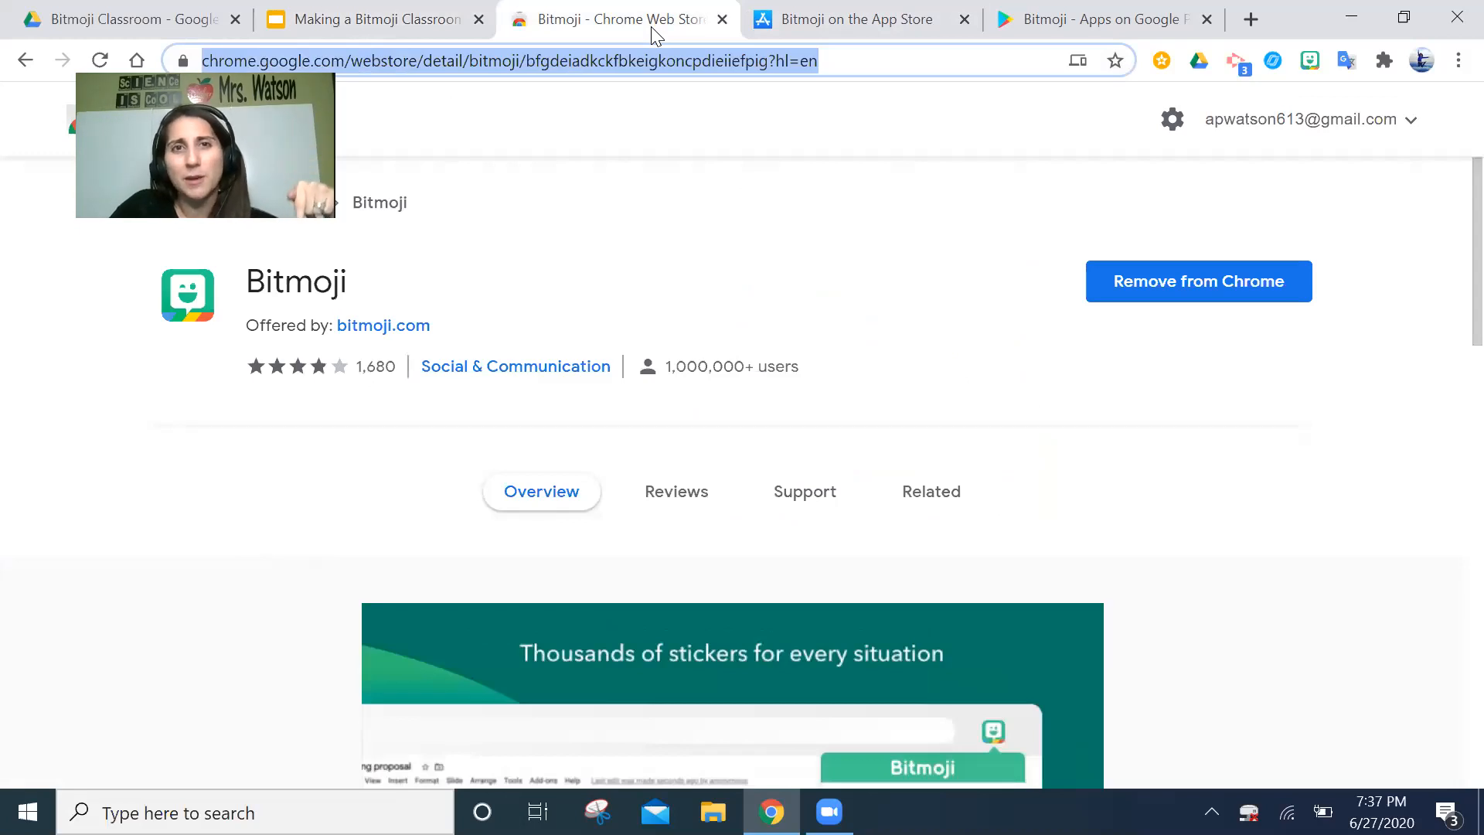
mouse_move(1238, 164)
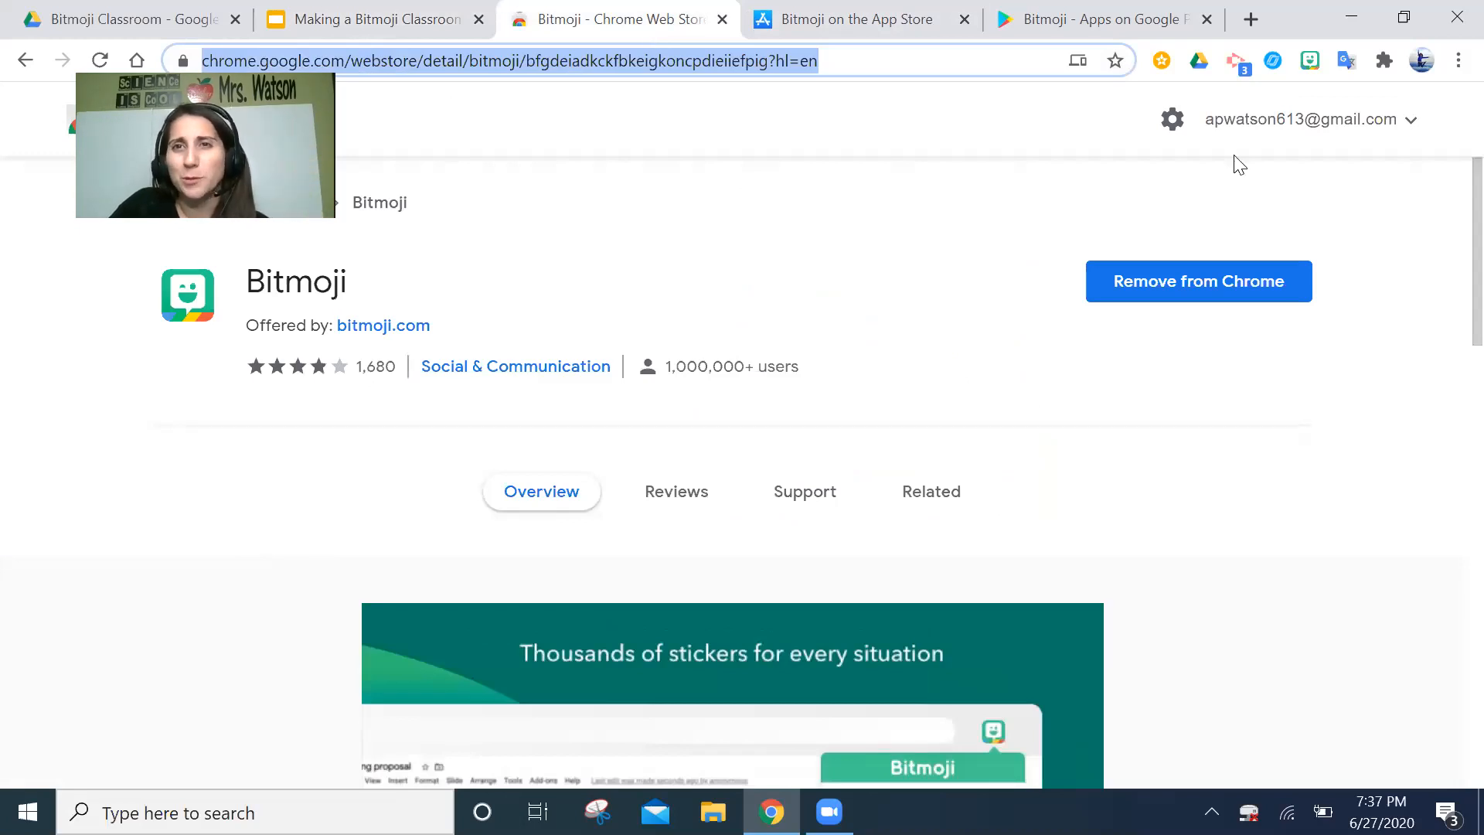
click(372, 19)
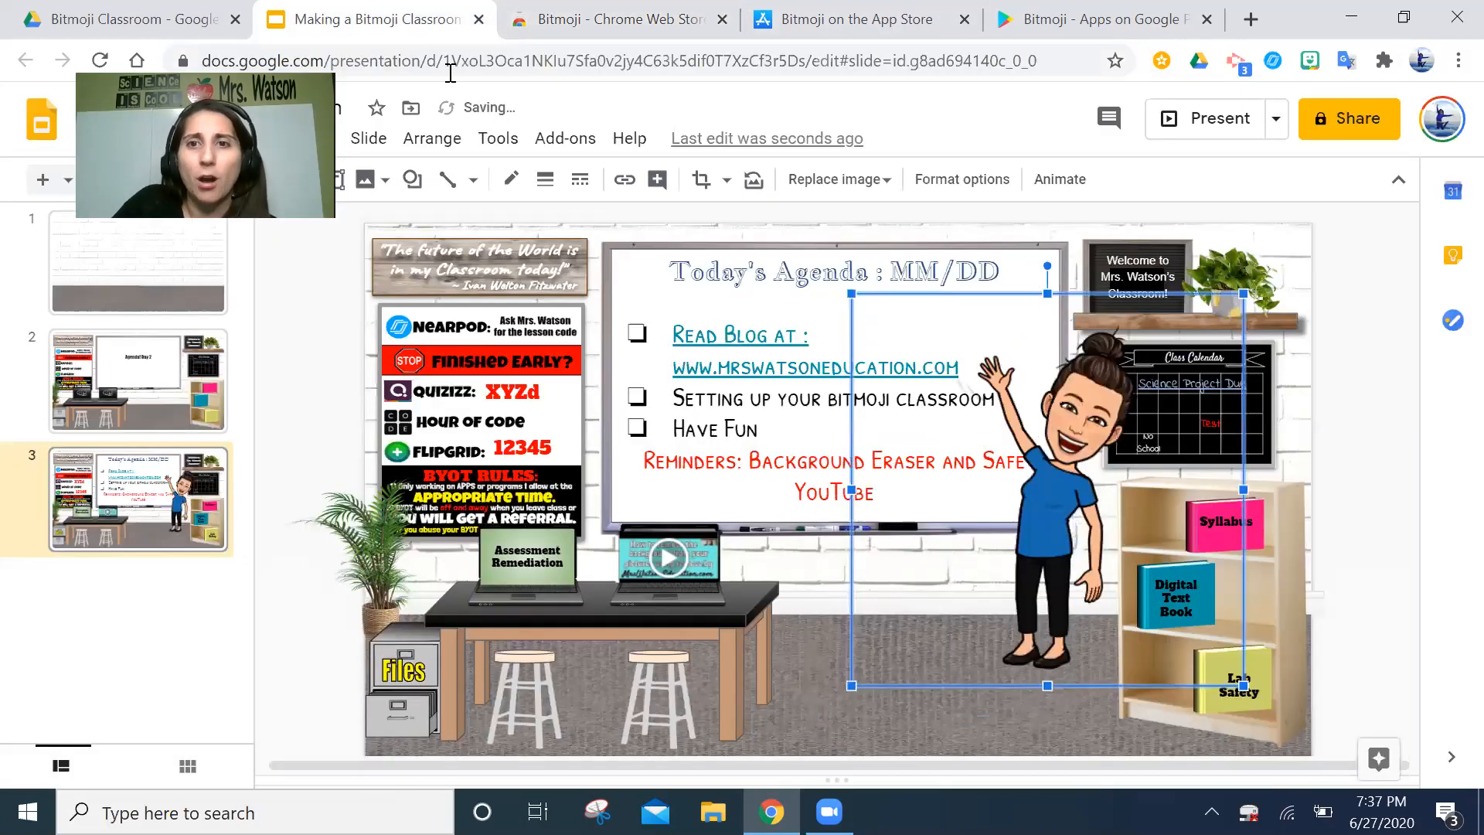
mouse_move(1309, 60)
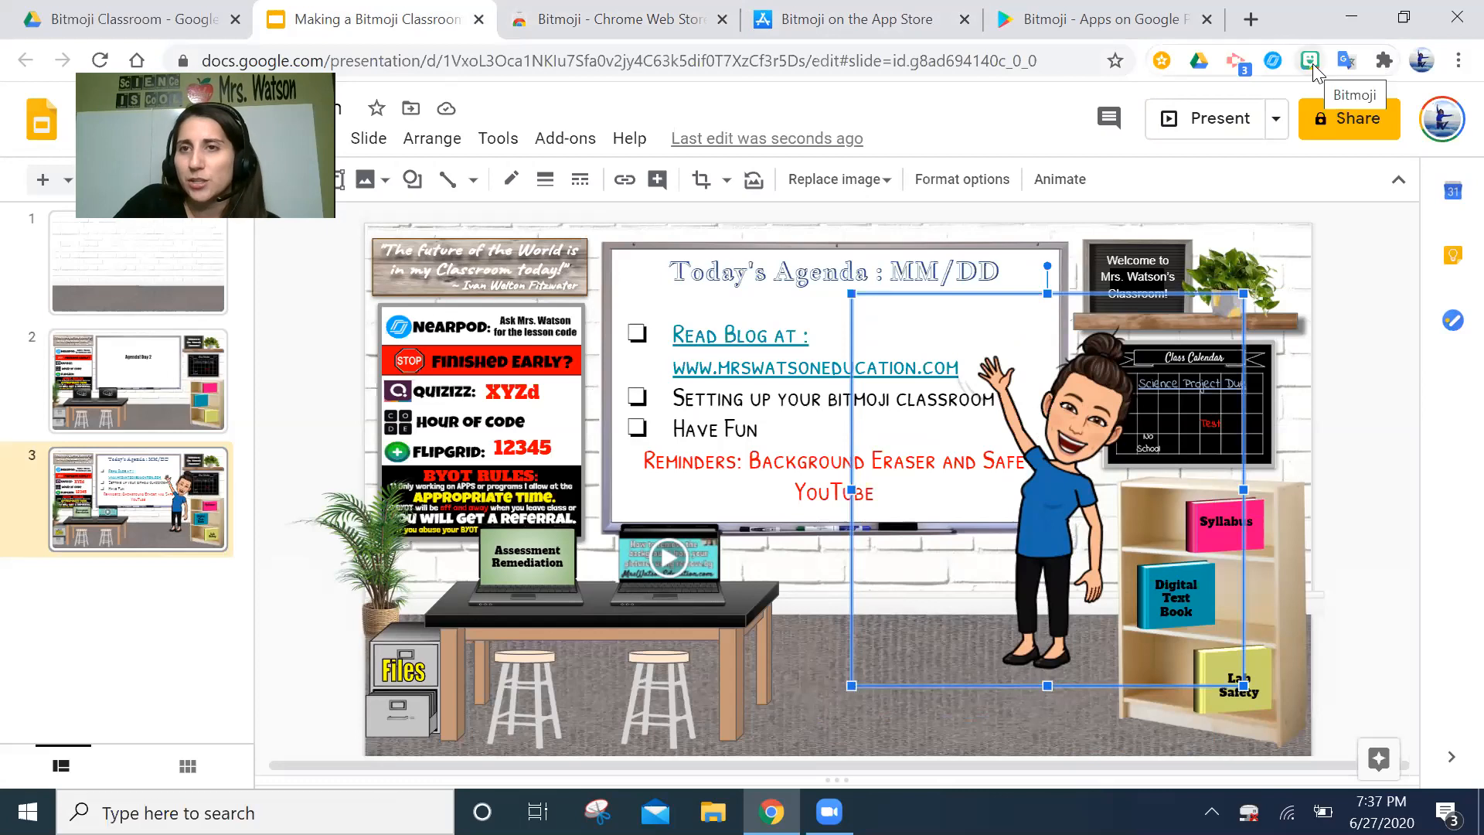
- Open the Bitmoji extension, search 'pose', and browse greeting and celebration categories
click(1310, 60)
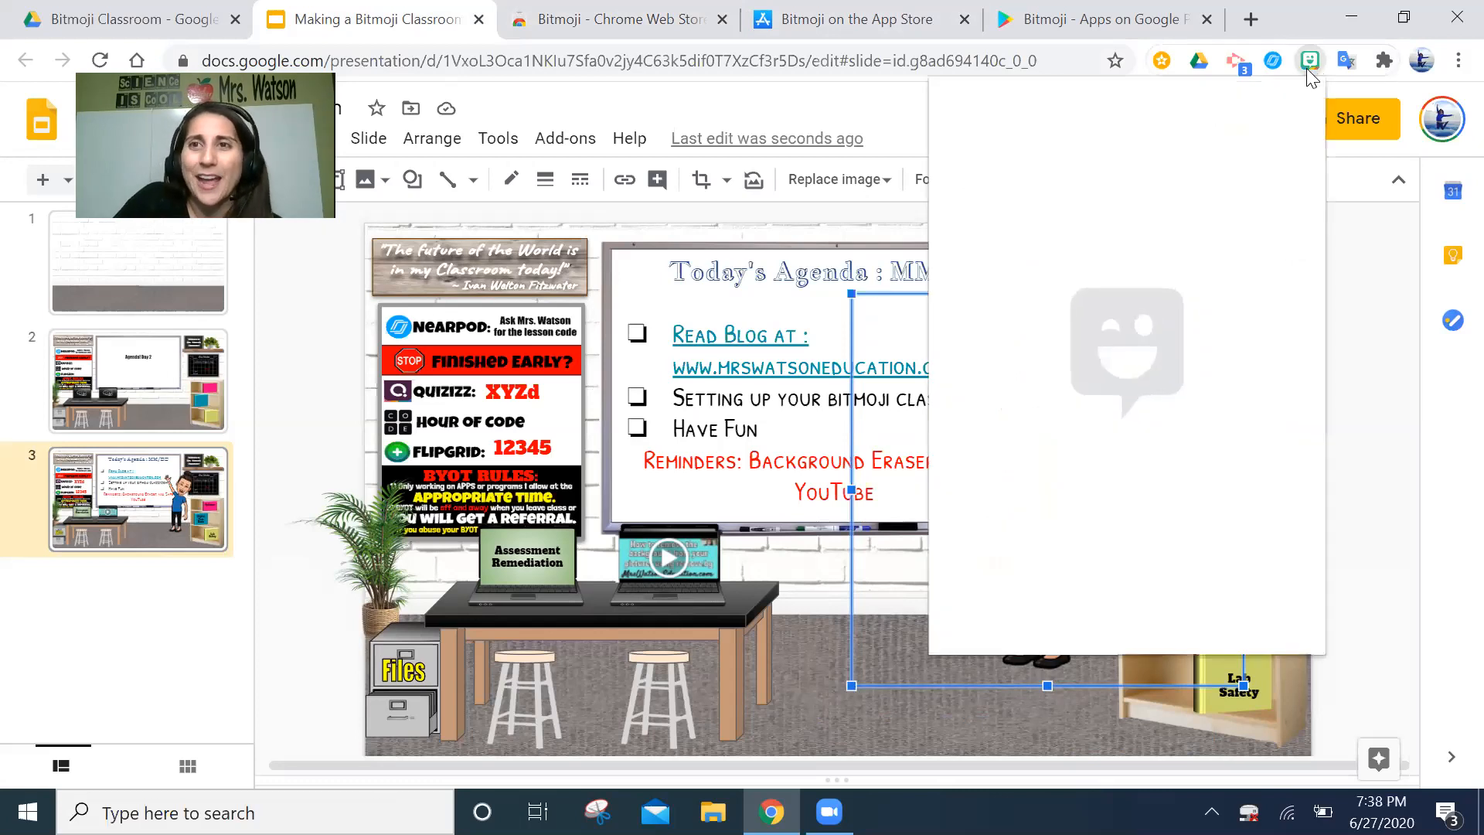
click(1308, 59)
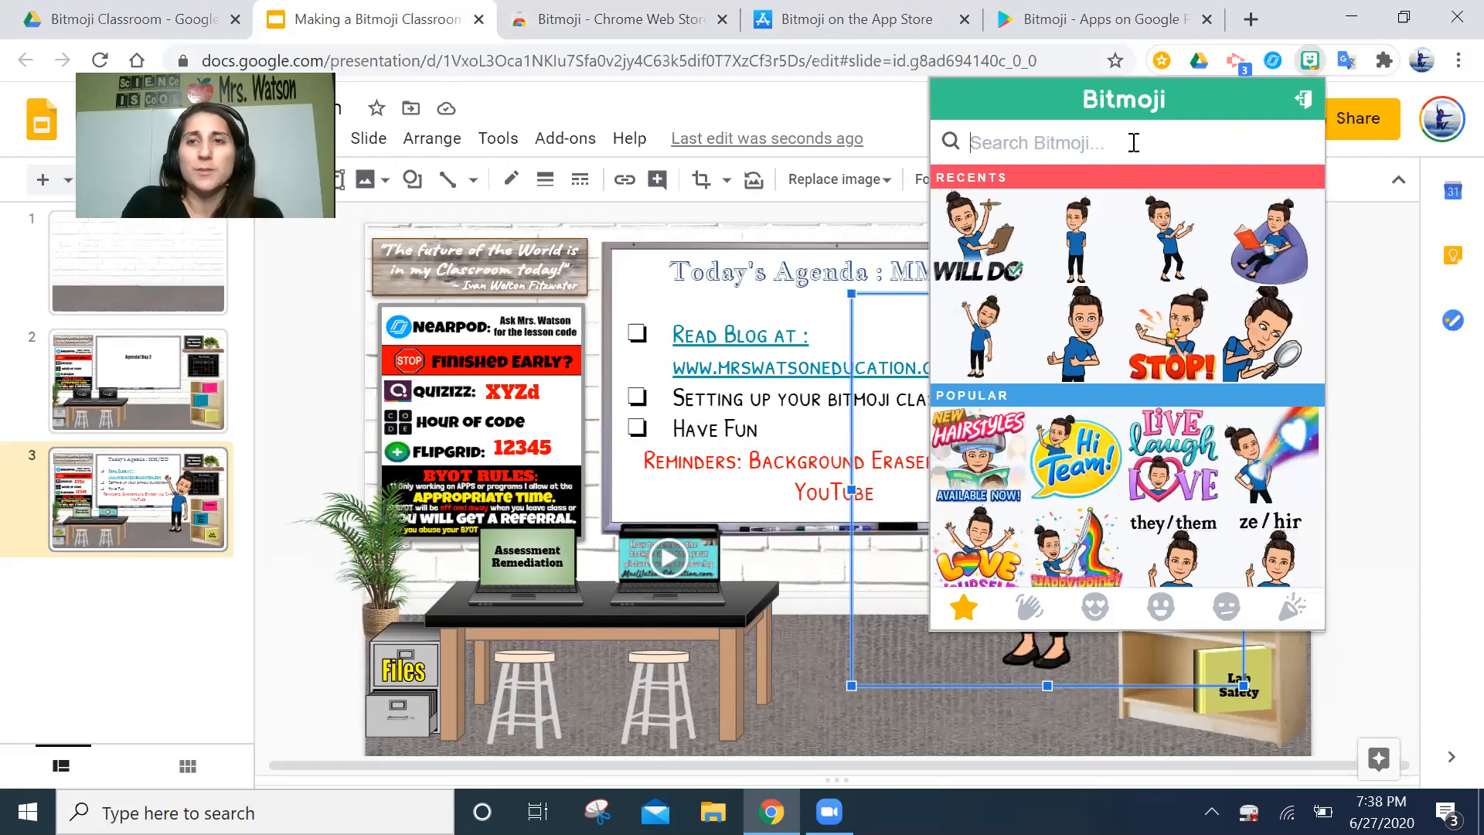
text(pose)
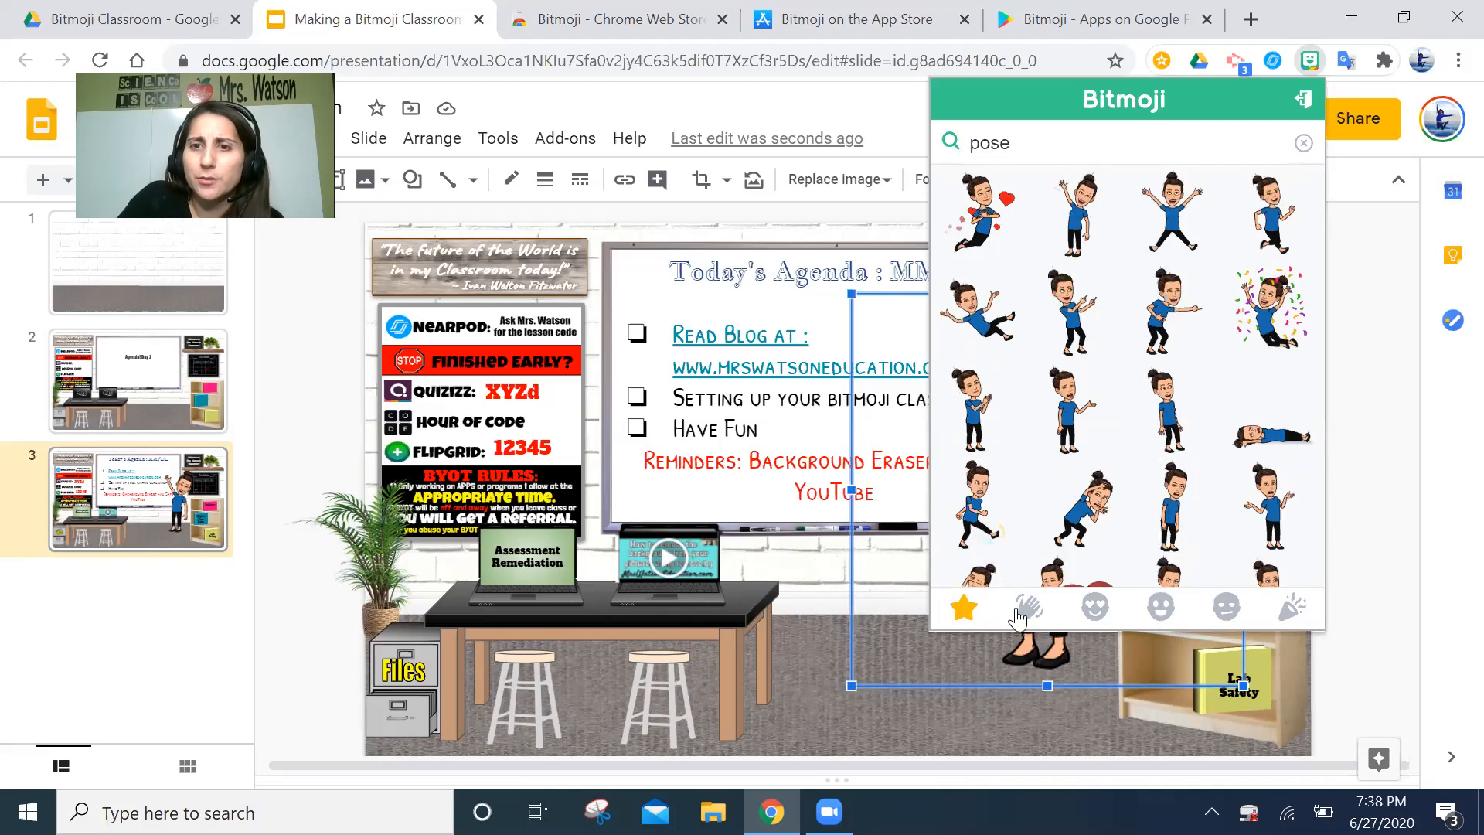
click(1029, 607)
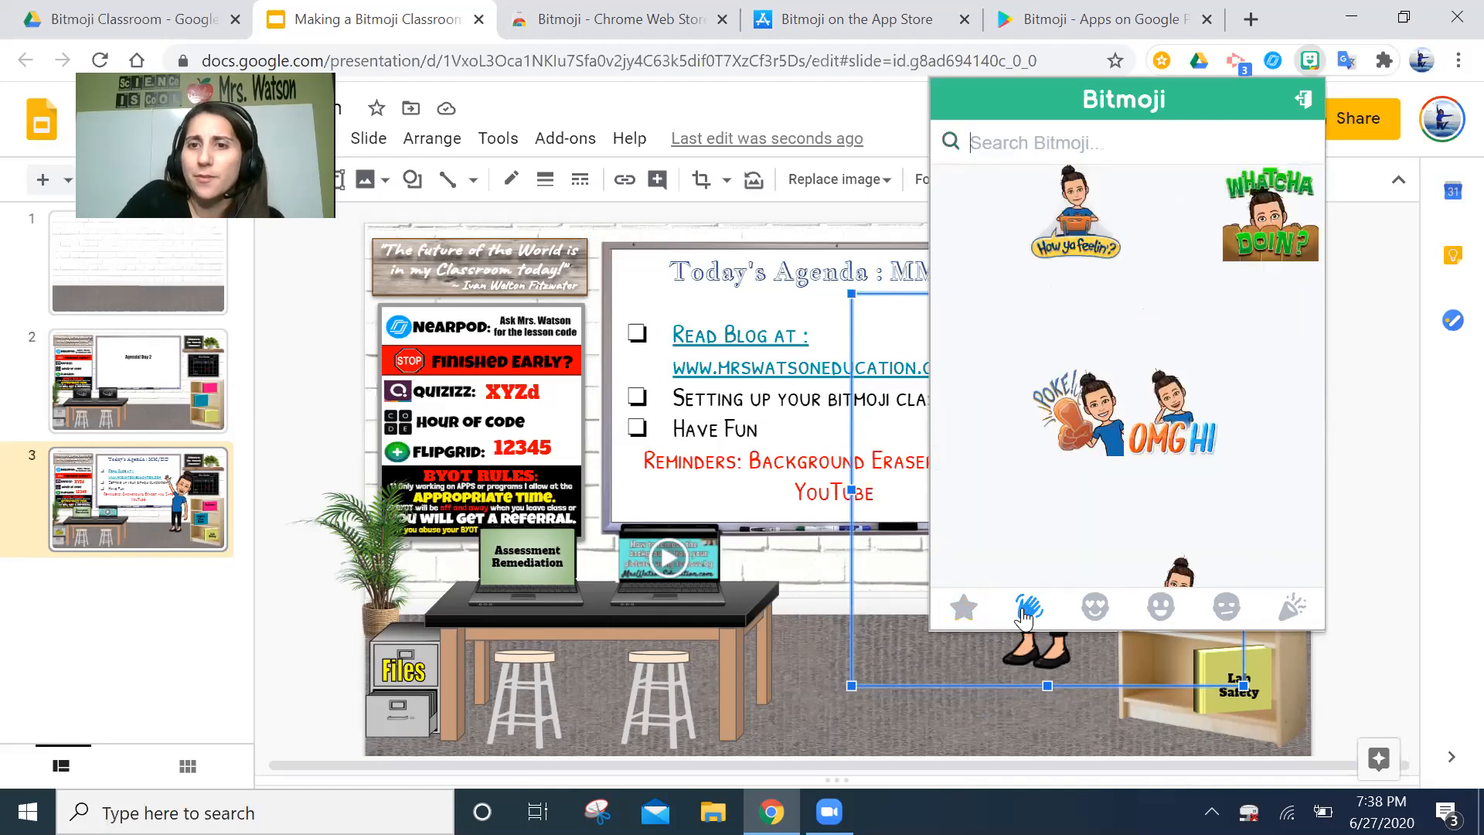
click(1095, 607)
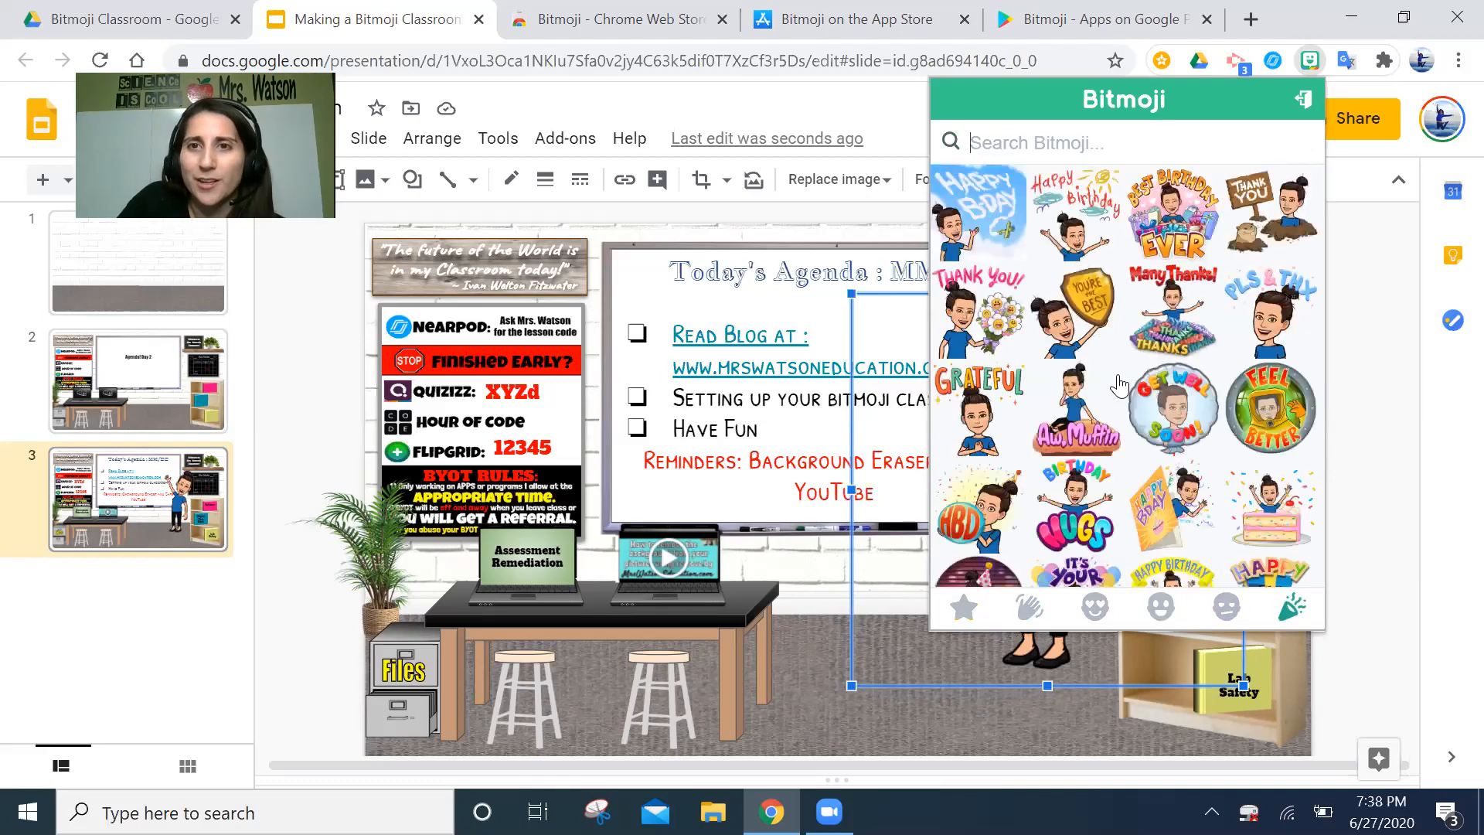
mouse_move(965, 618)
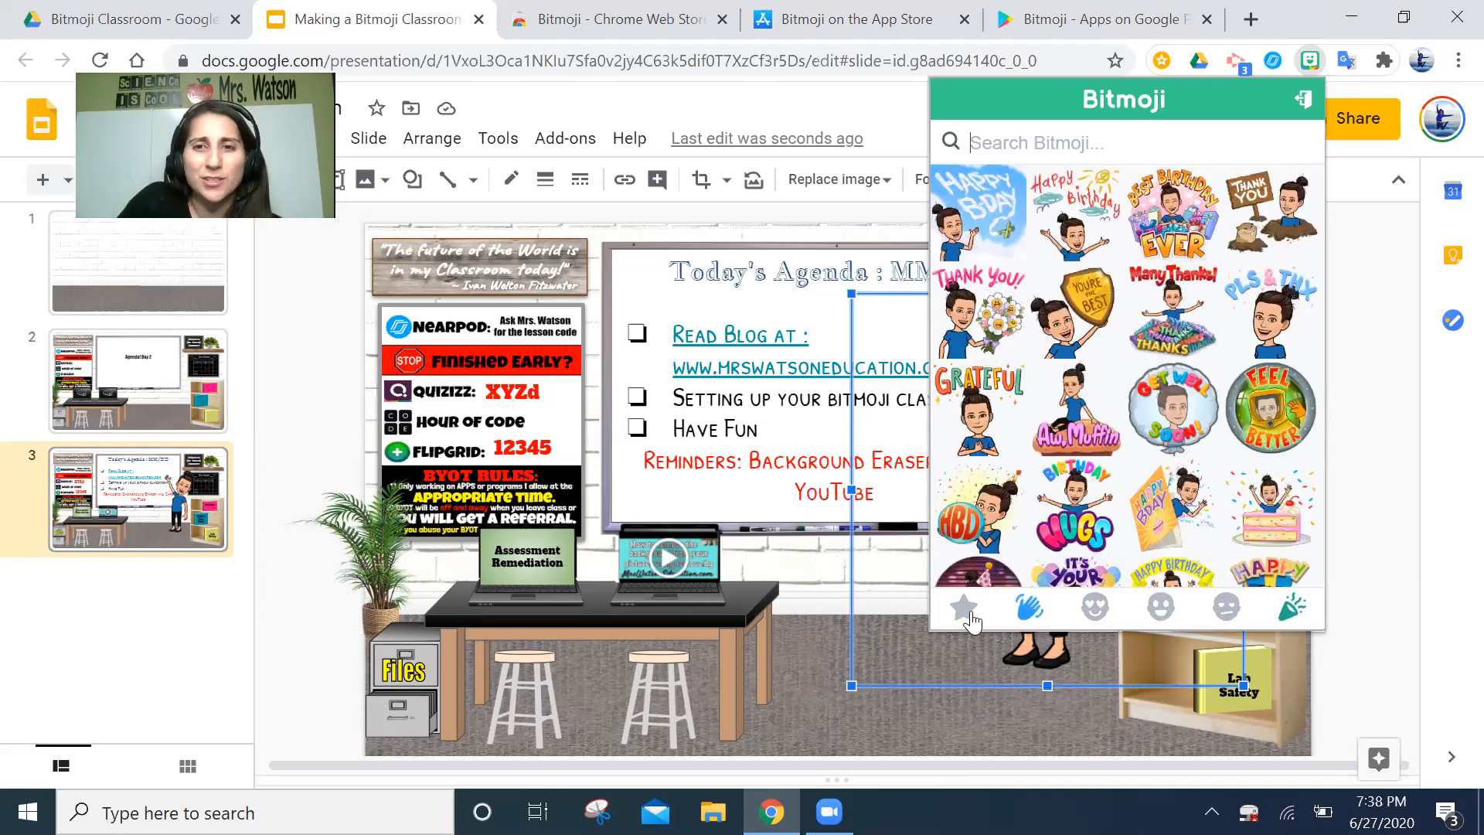
click(963, 607)
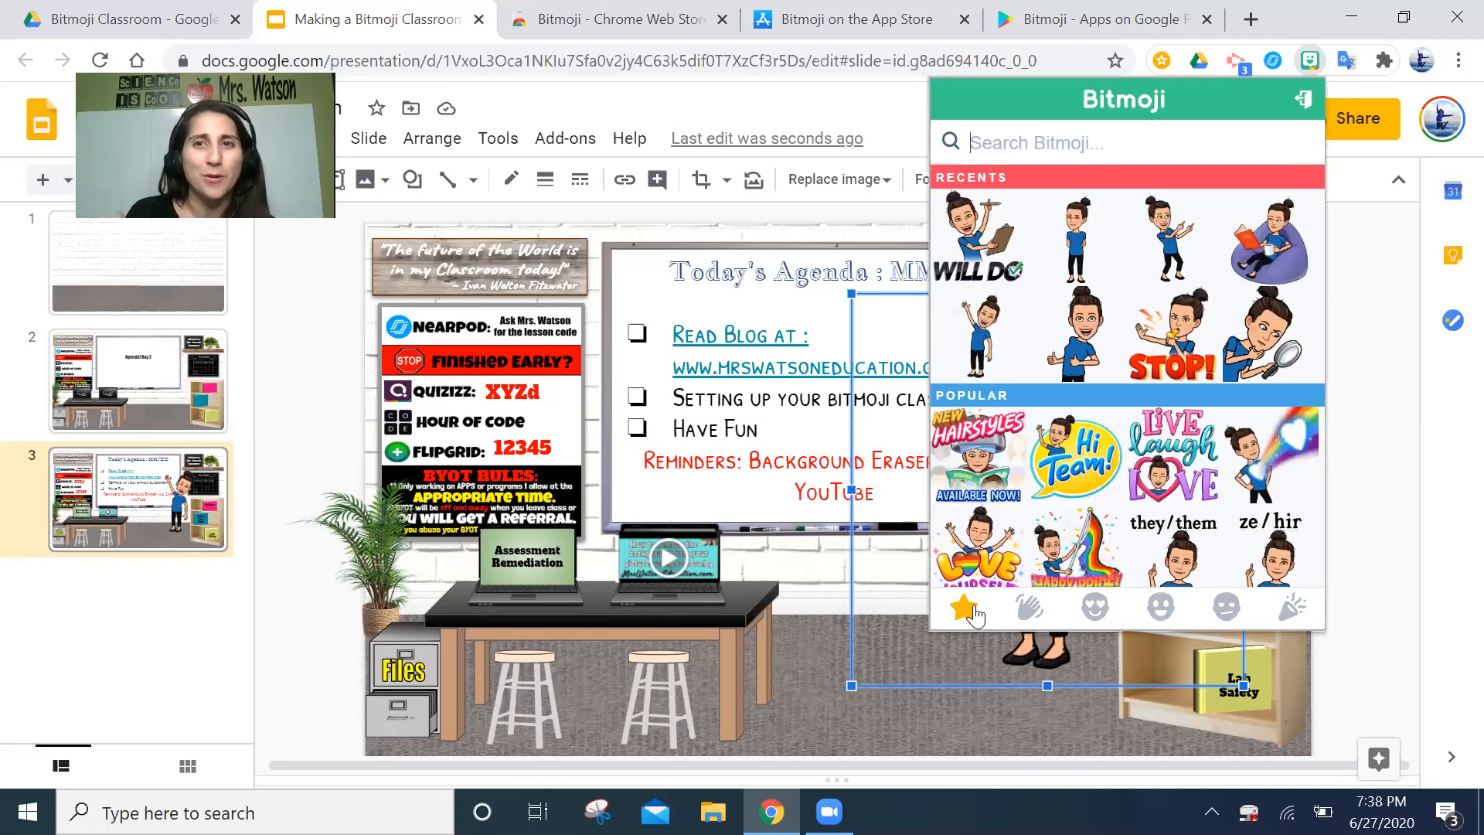
mouse_move(952, 313)
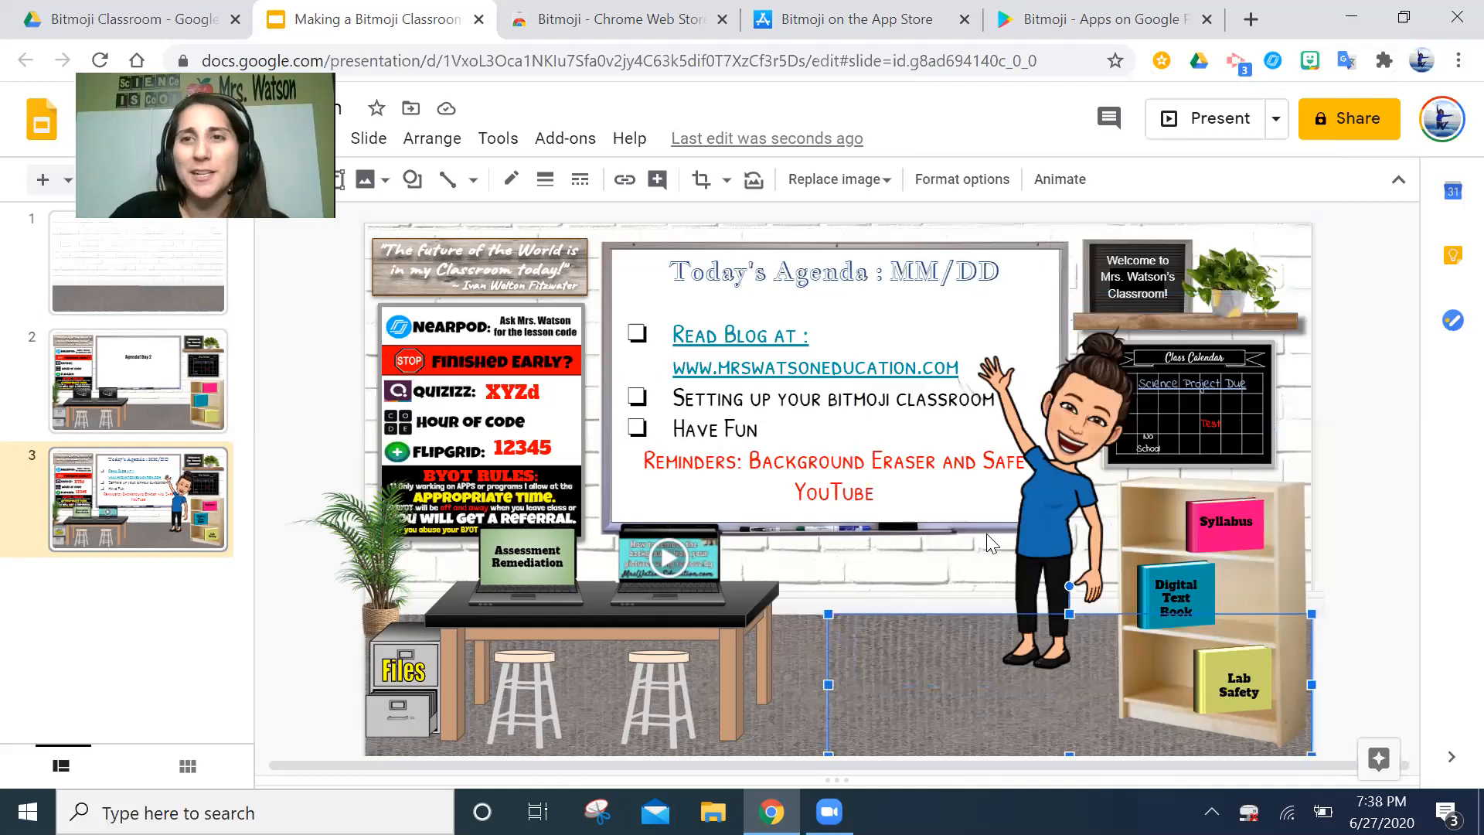
mouse_move(1307, 120)
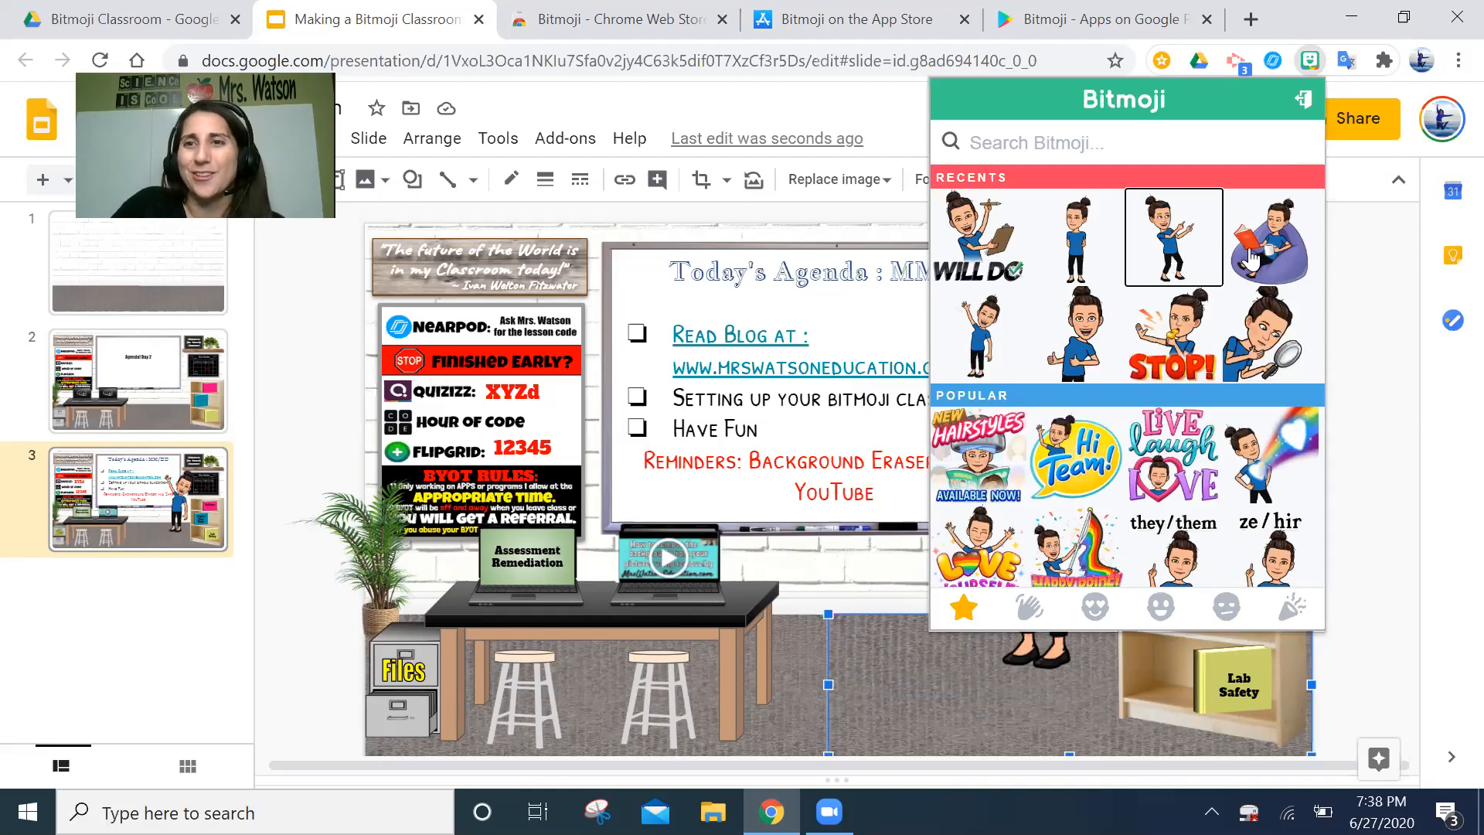
mouse_move(1256, 301)
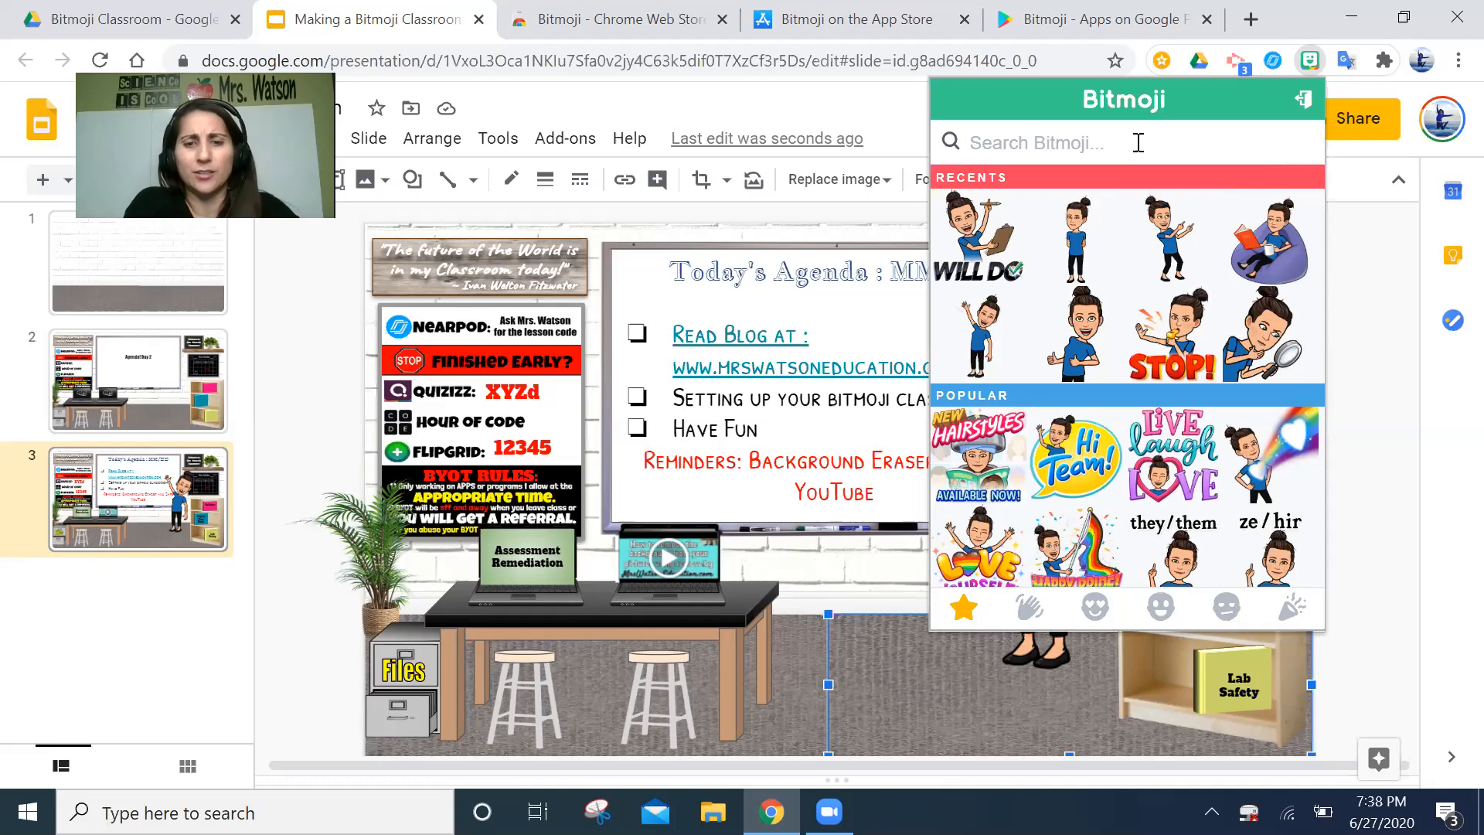
- Search Bitmojis for 'sit' and 'boo', then clear the search back to Recents
text(sit)
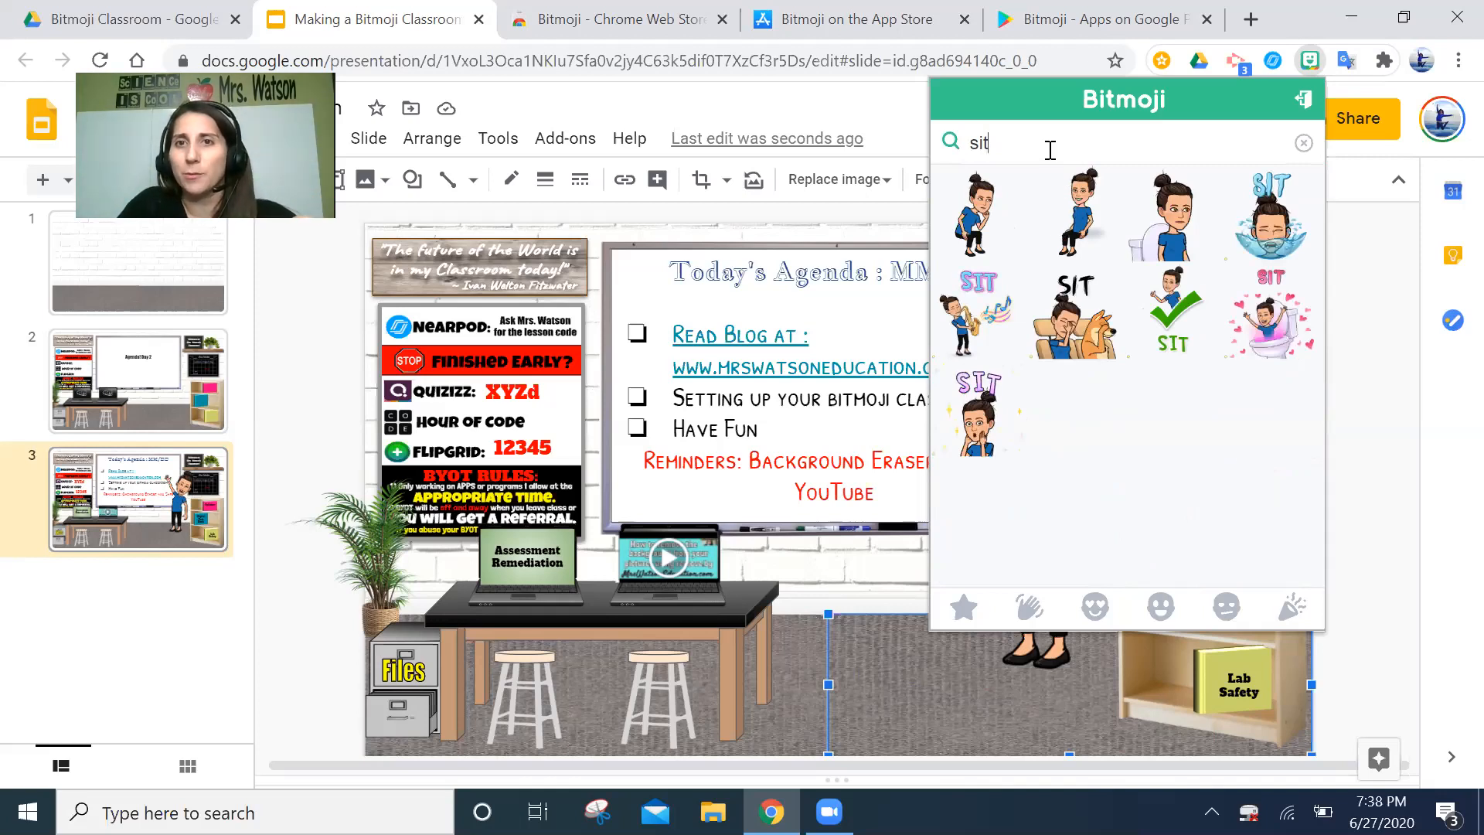
text(book)
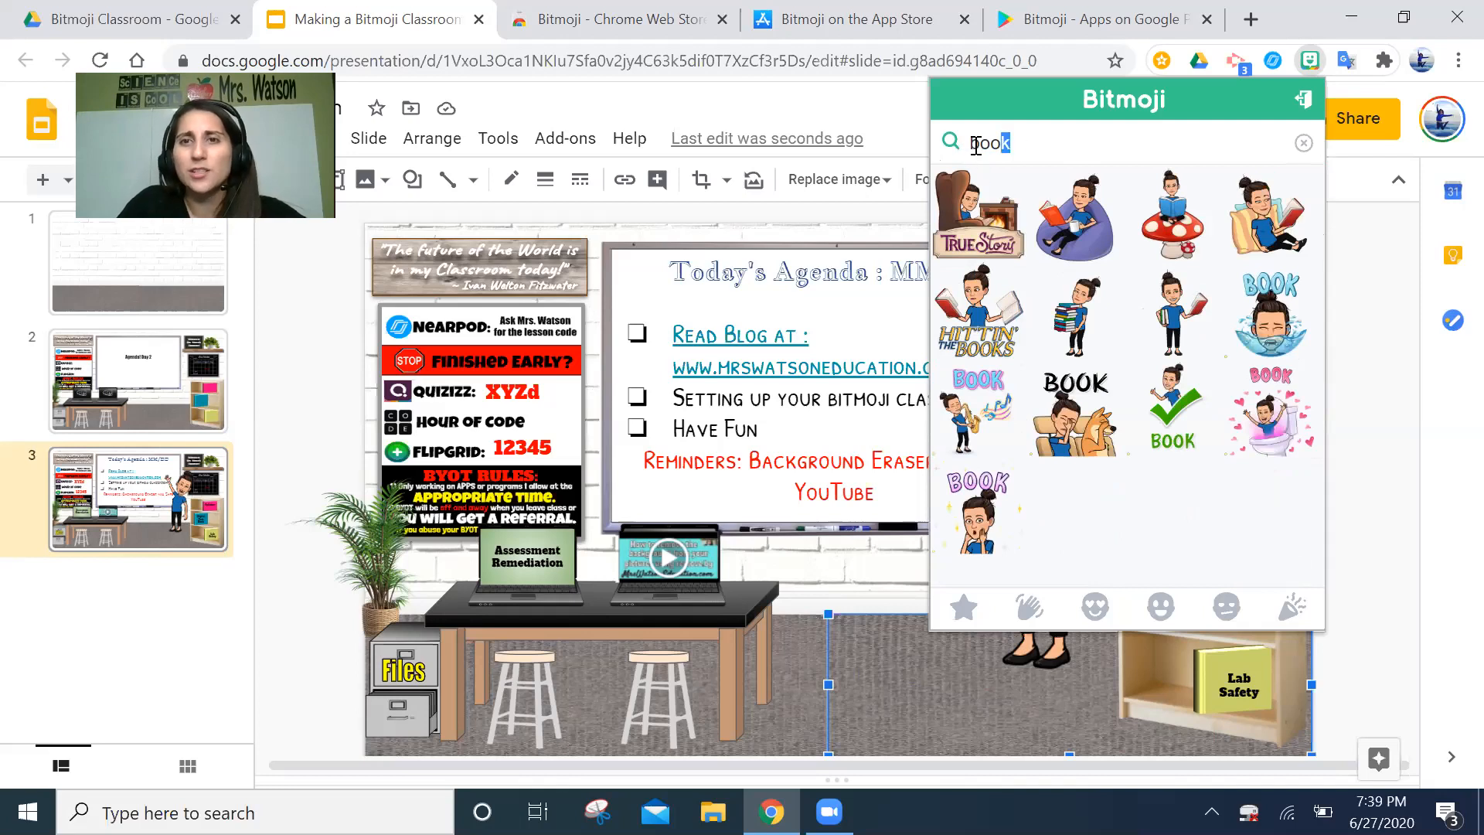
click(1304, 143)
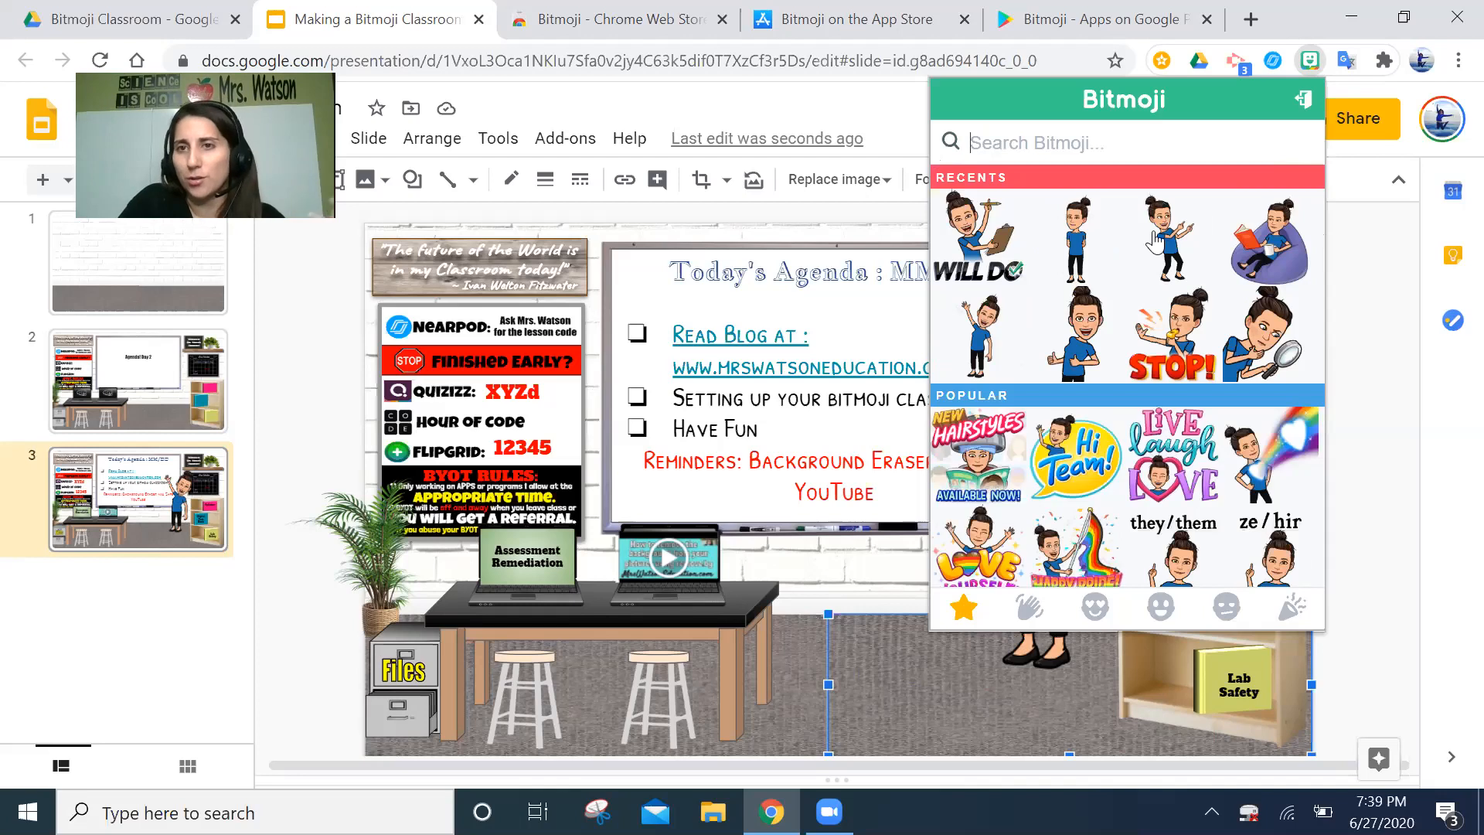
mouse_move(1119, 234)
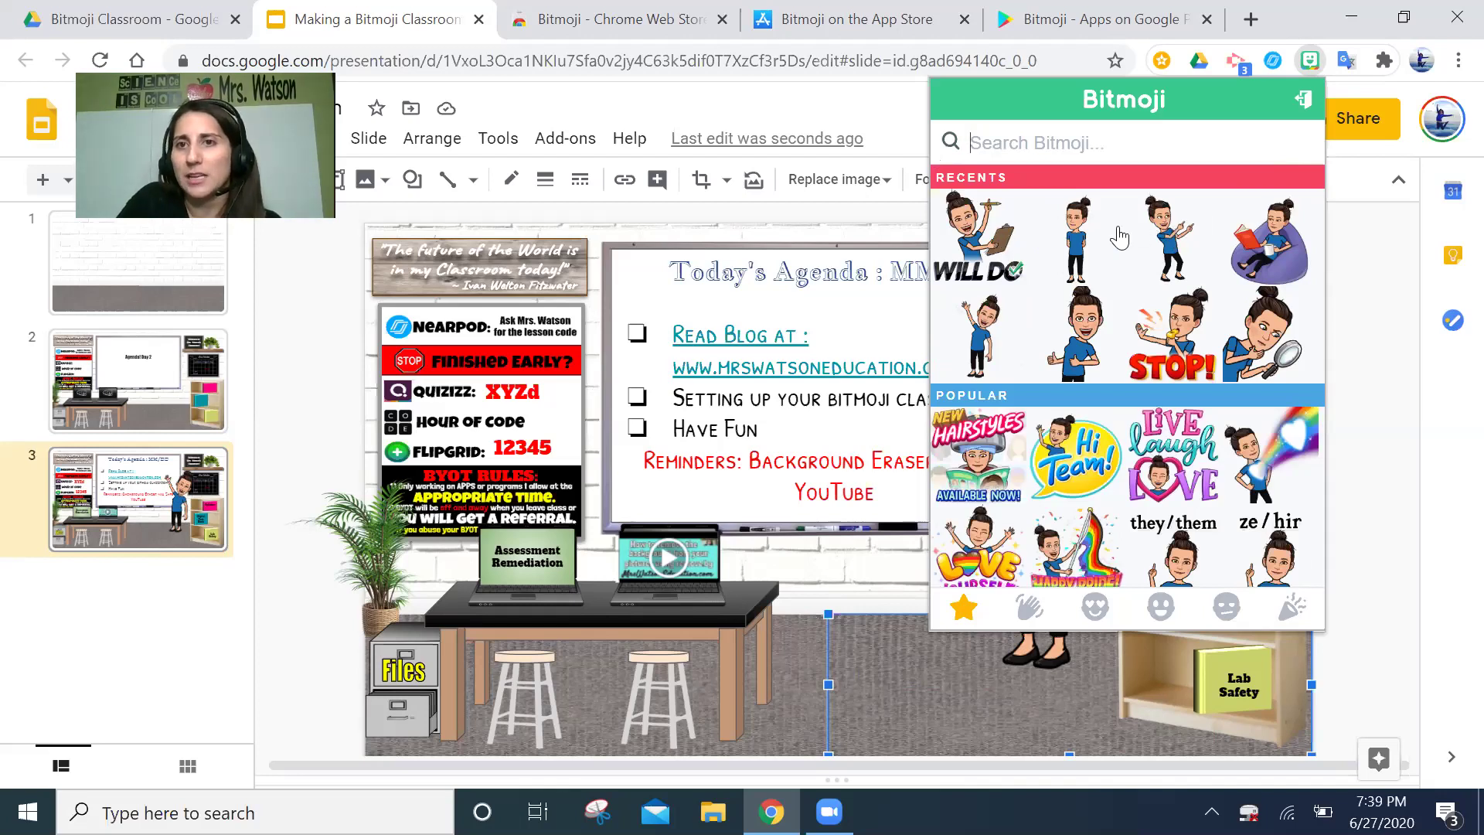
mouse_move(1138, 347)
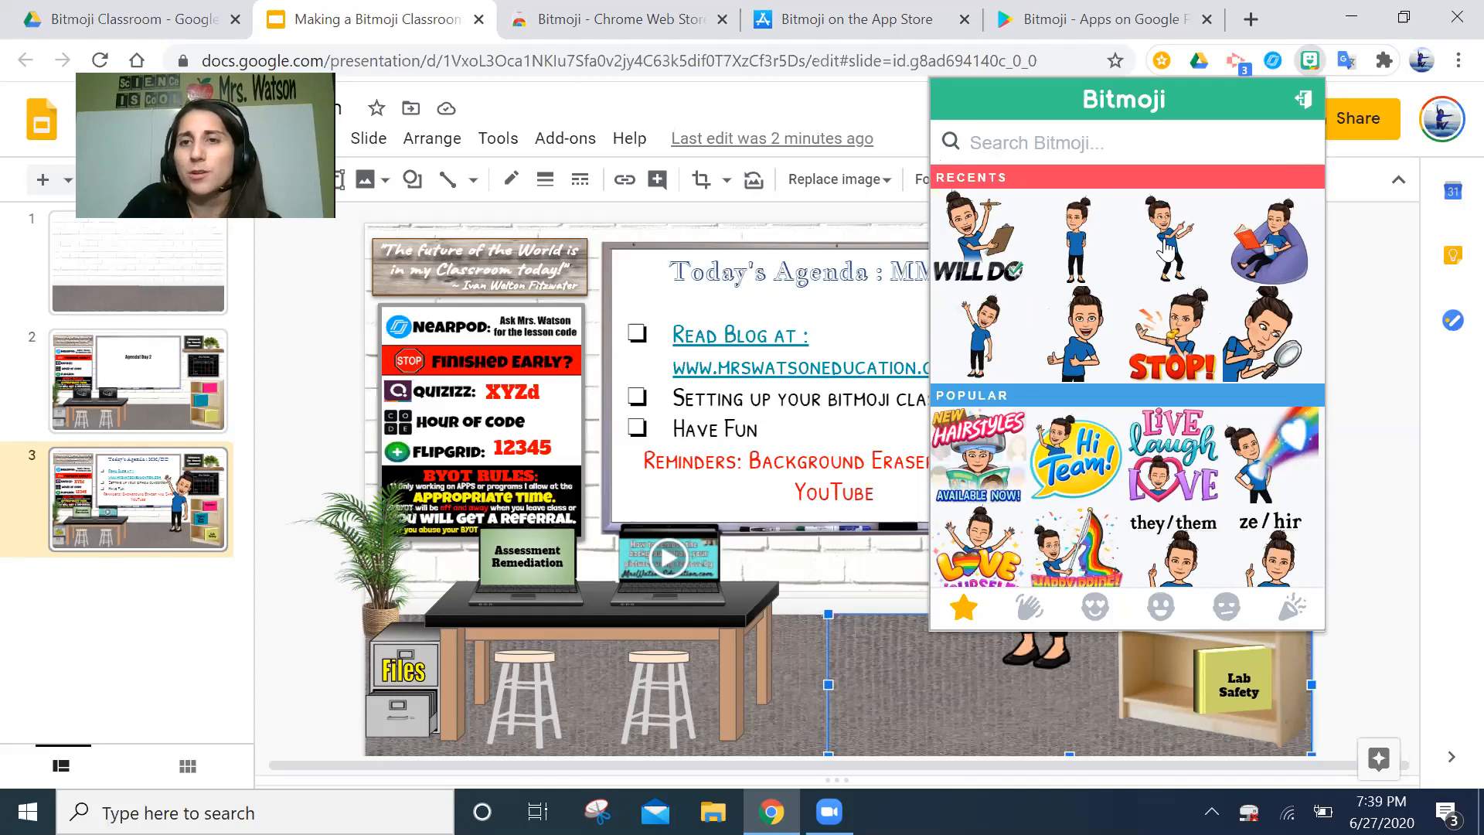
- Copy the pointing teacher Bitmoji image from the extension panel
right_click(1173, 236)
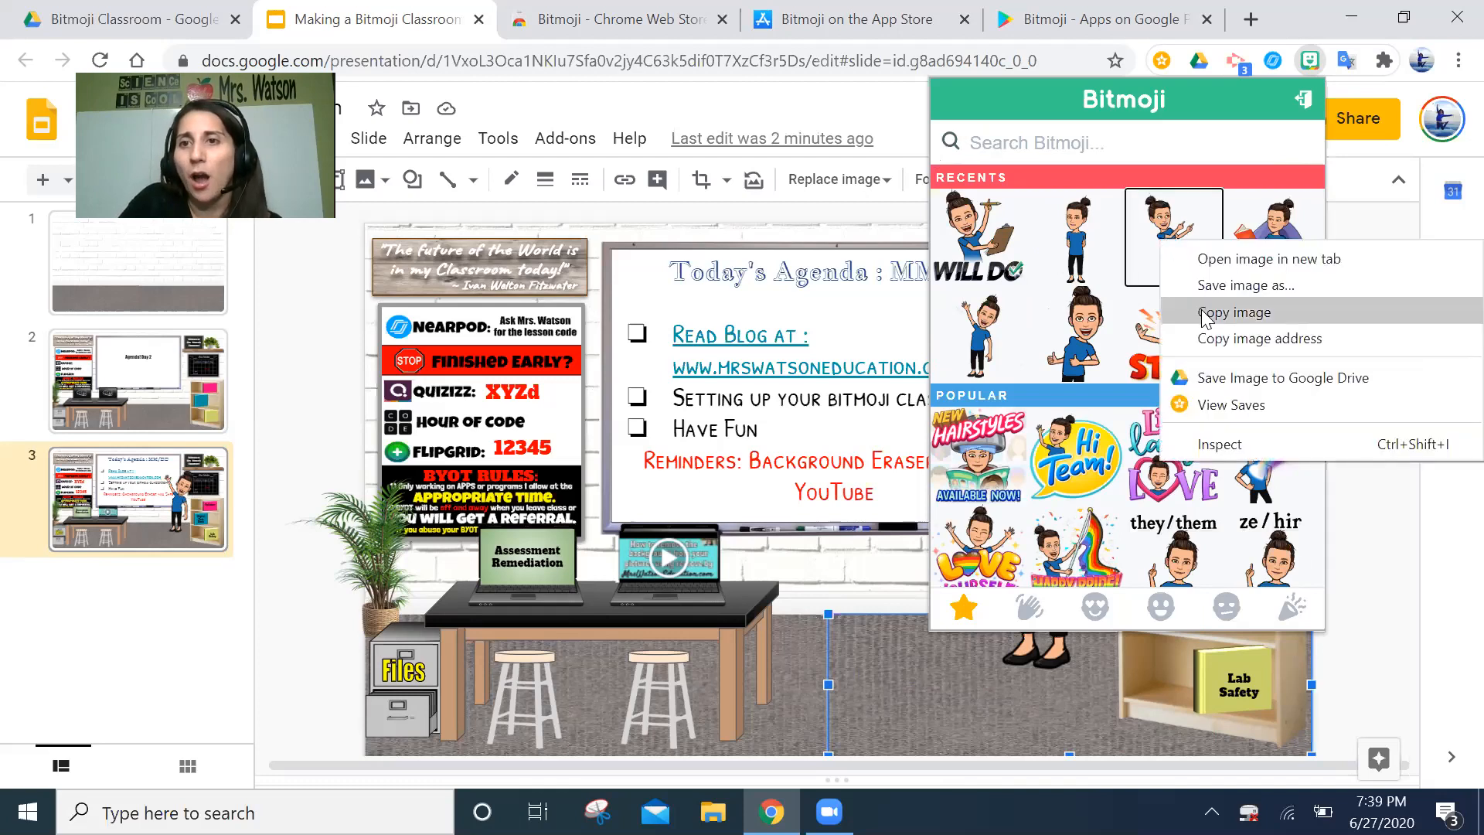
click(1234, 313)
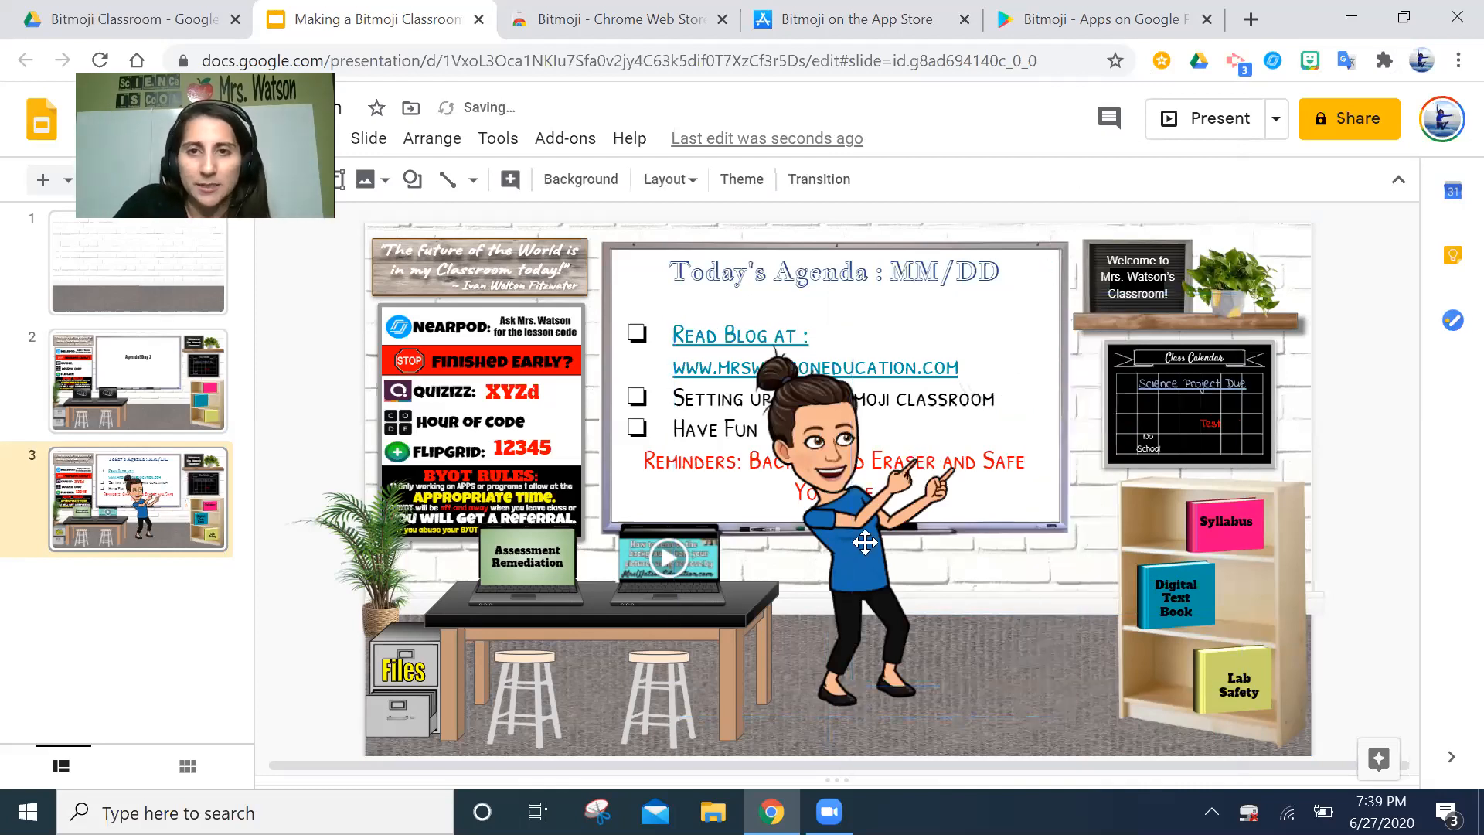
- Flip the pasted pointing Bitmoji horizontally using the Size & Rotation format options
click(865, 543)
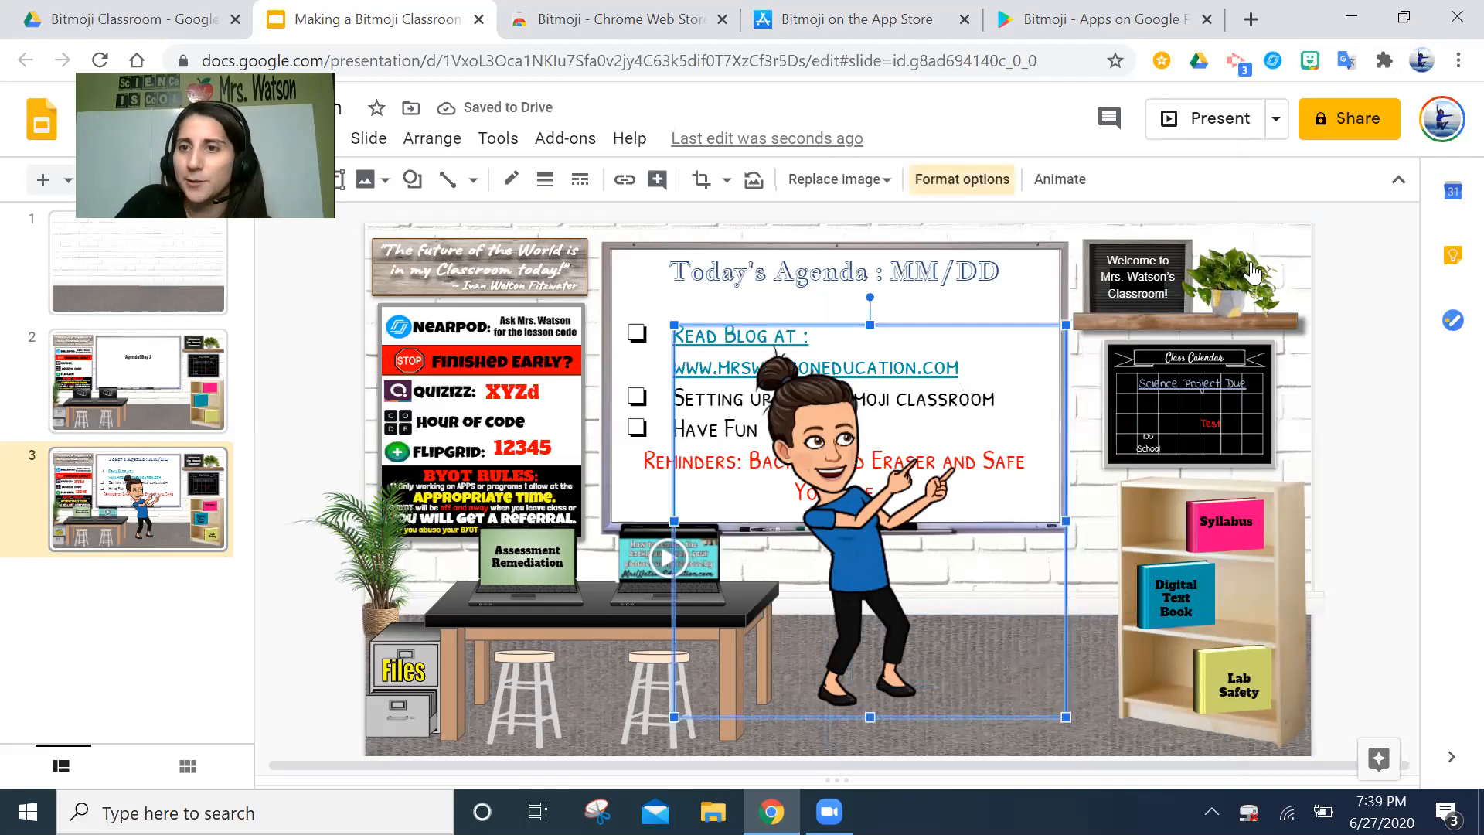
click(962, 179)
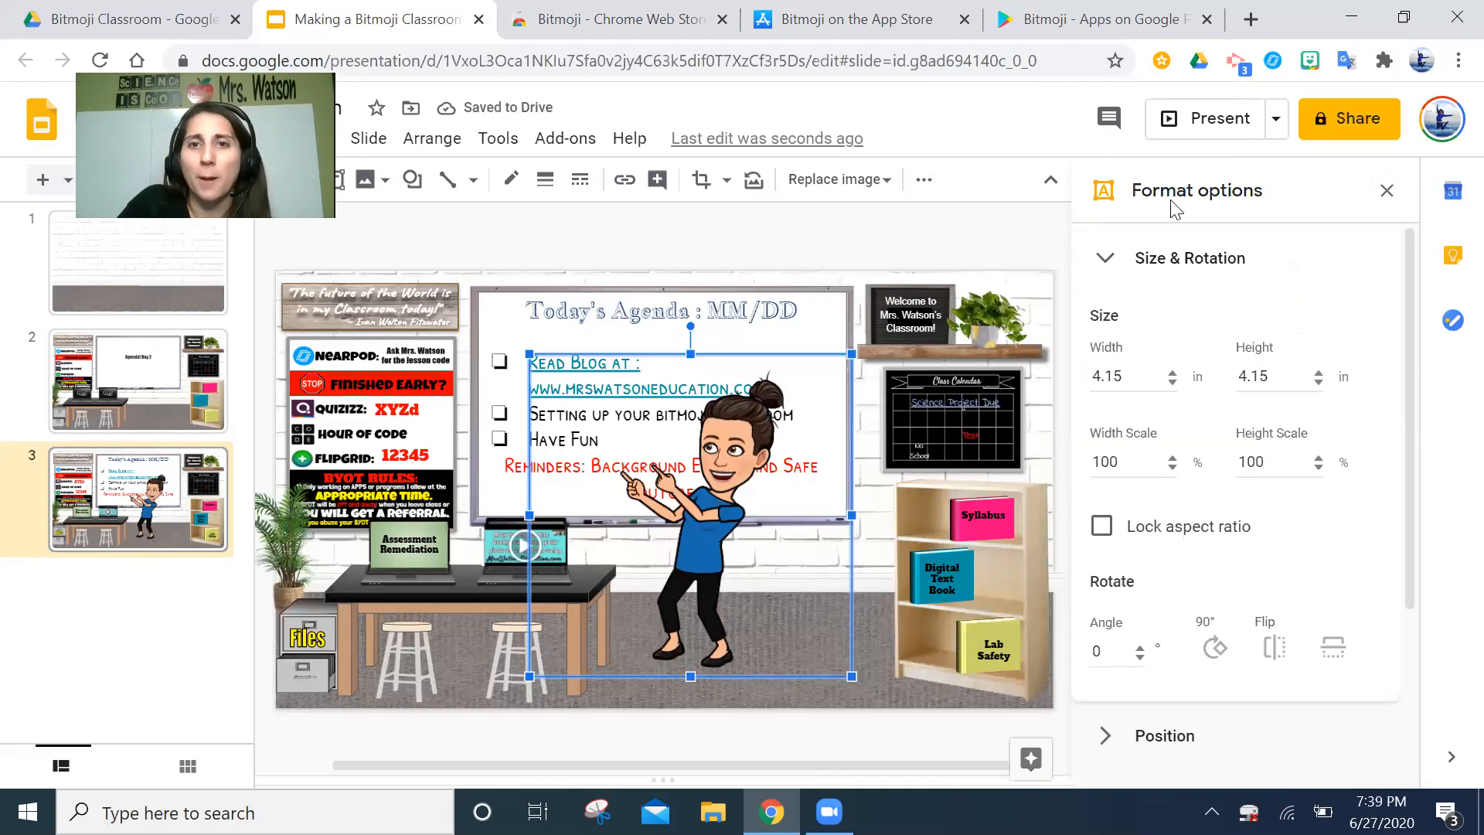
mouse_move(1192, 268)
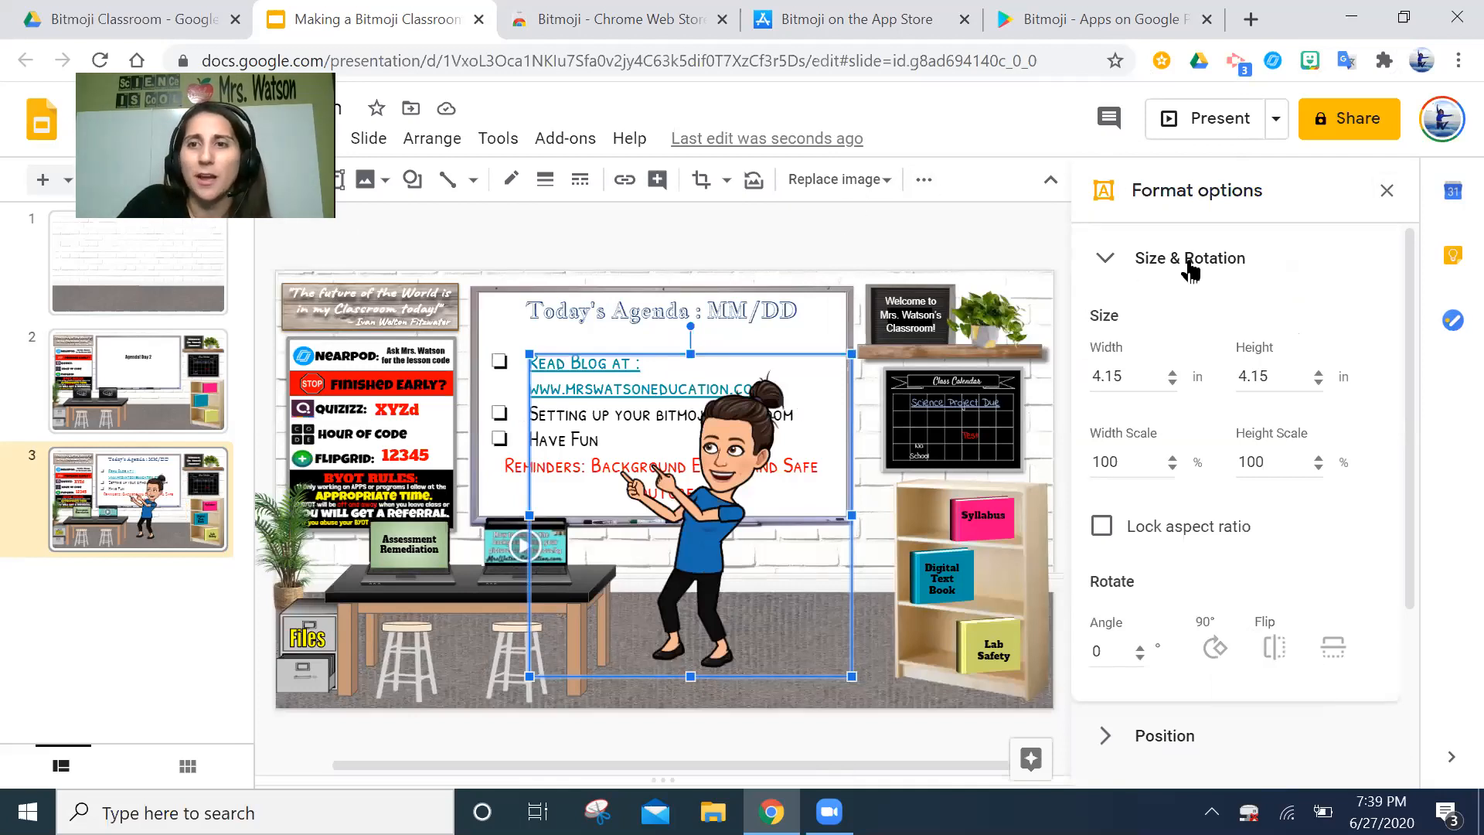
click(1387, 190)
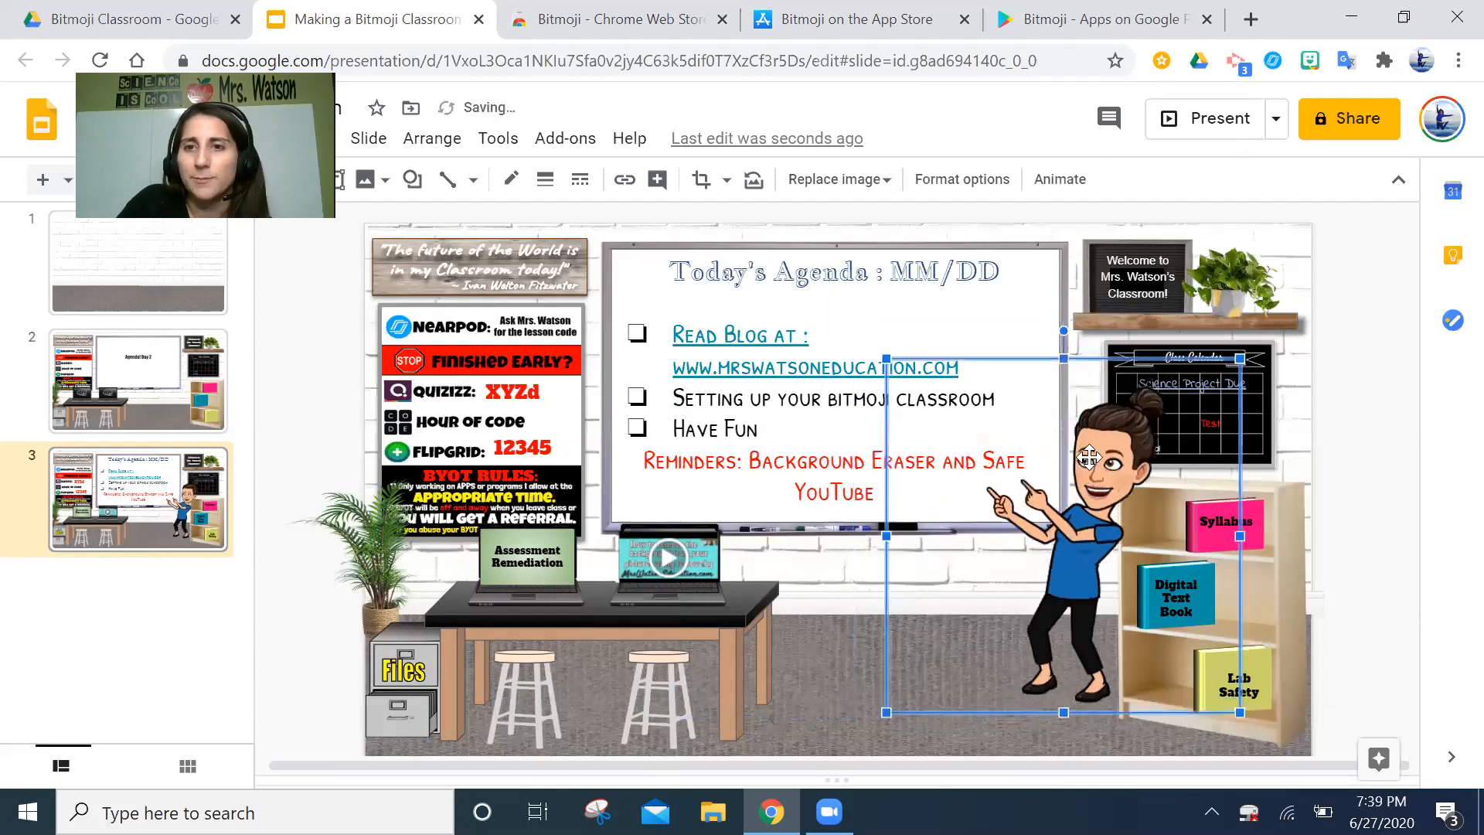
- Drag the pointing Bitmoji into place beside the whiteboard
drag(1088, 460, 1006, 437)
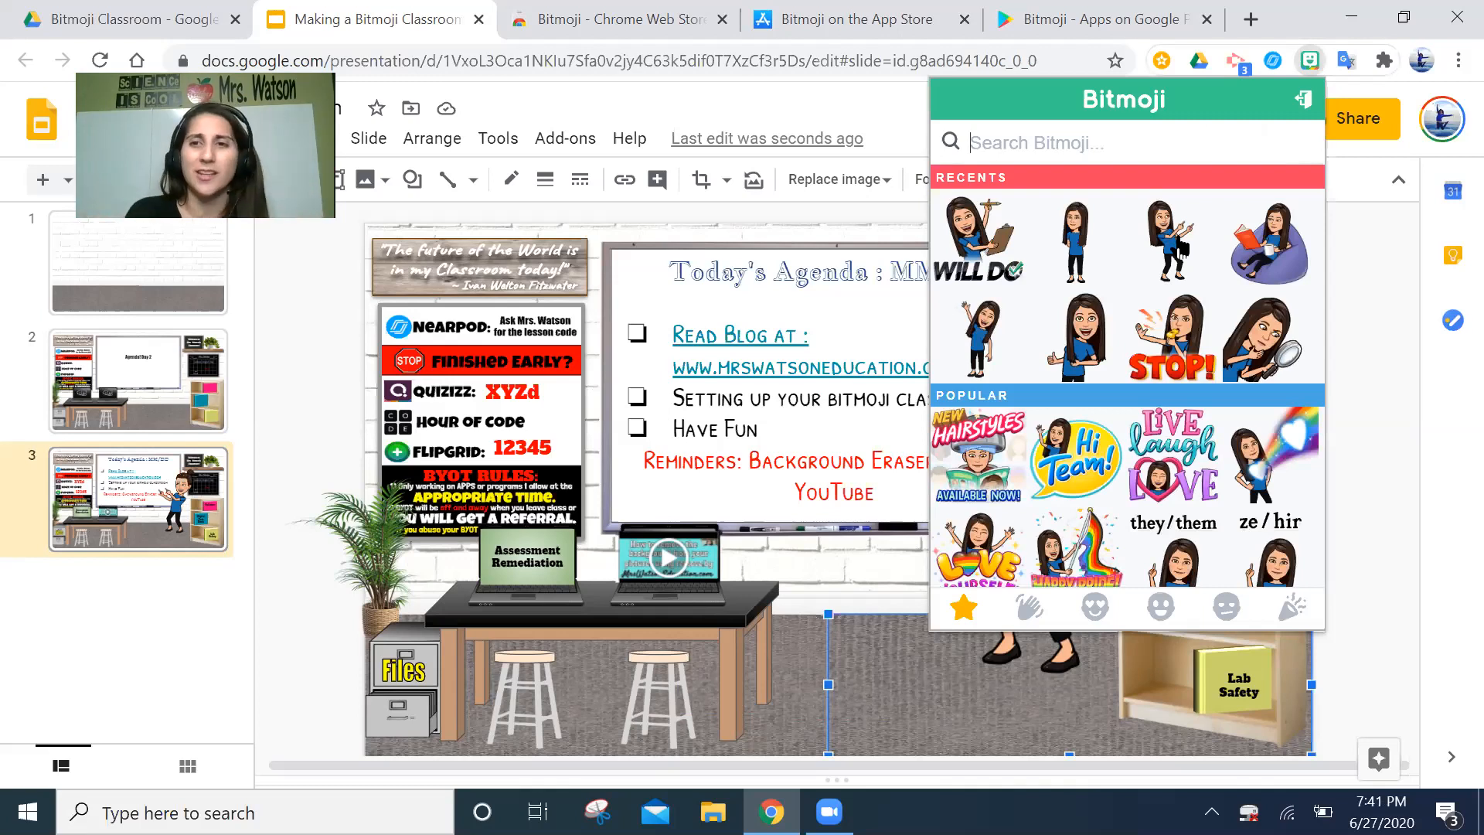
- Bring up the image options for the long-haired pointing Bitmoji in the extension
right_click(1173, 236)
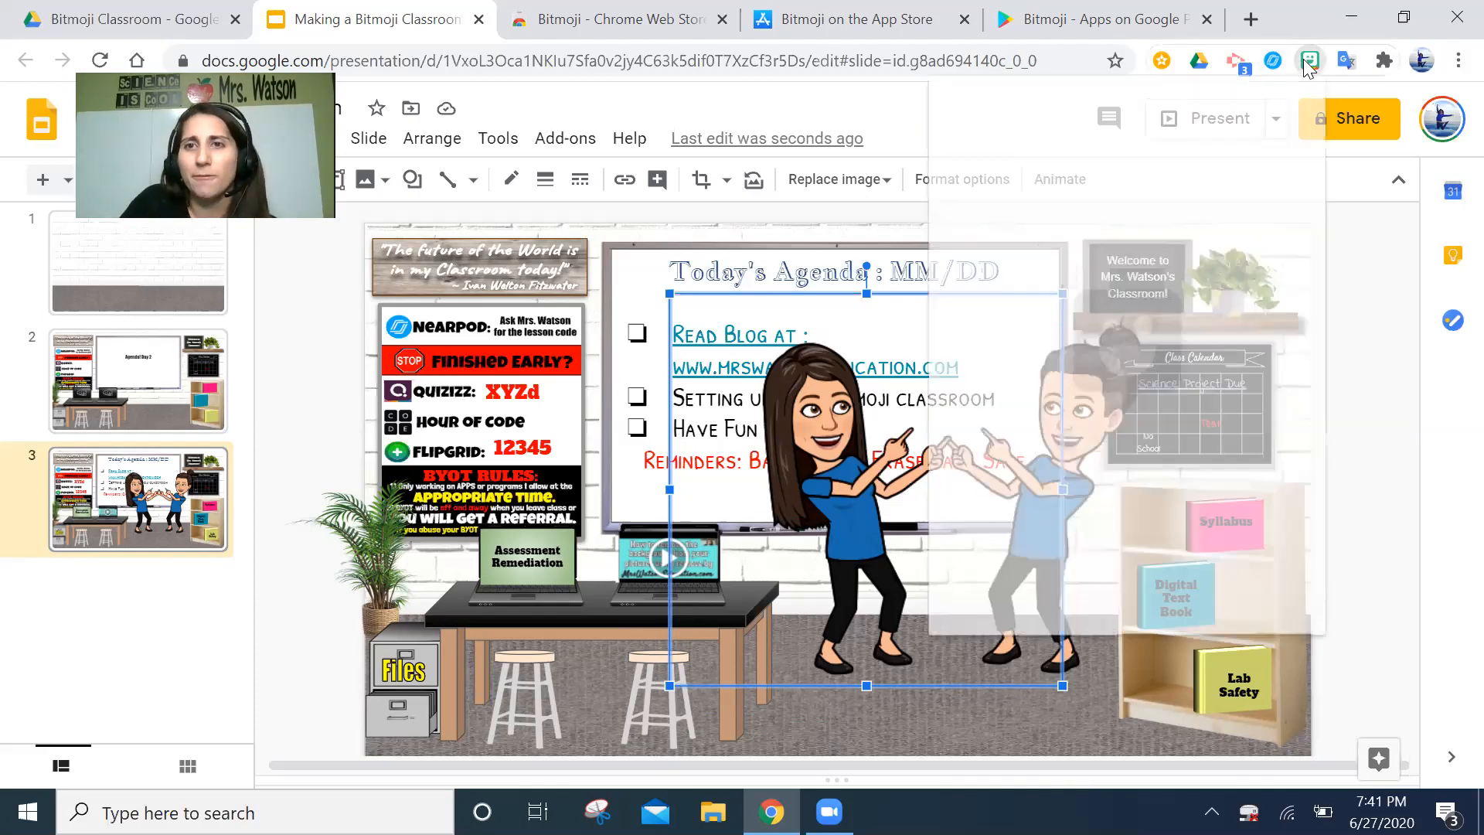
- Close the Bitmoji extension panel
click(1309, 59)
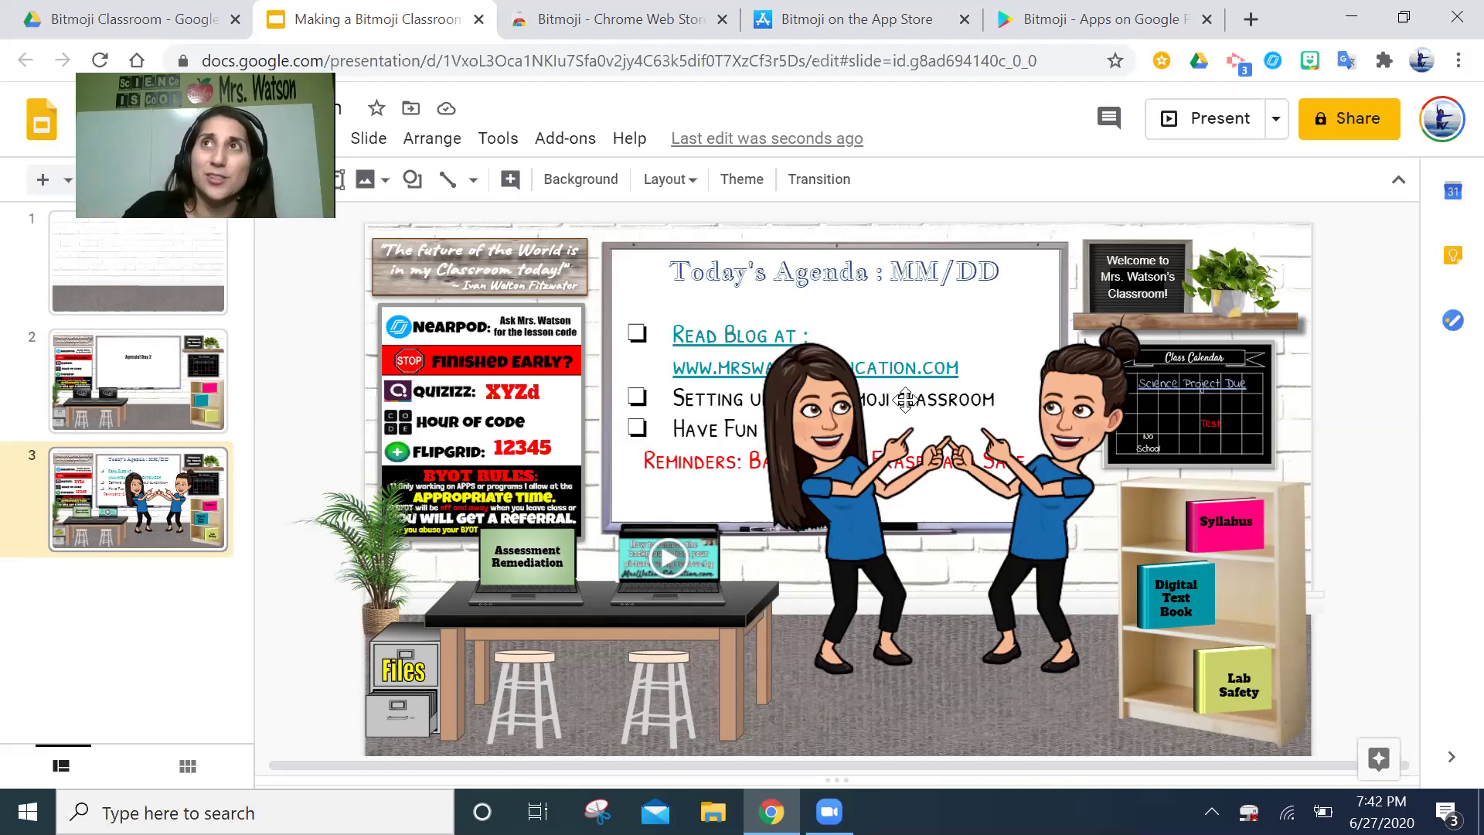
- Select the remaining teacher Bitmoji and move it against the whiteboard's right edge
click(905, 402)
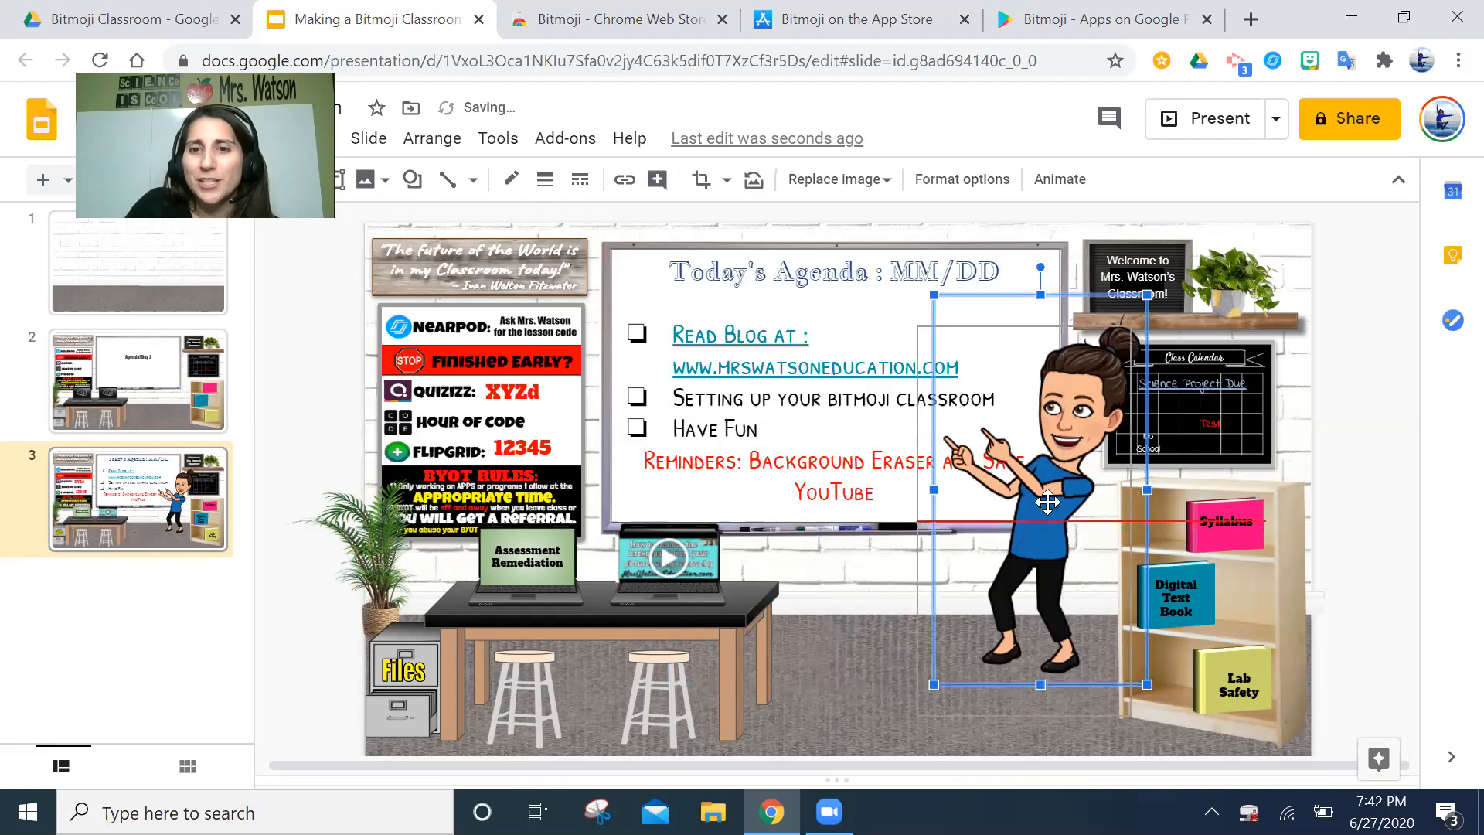
drag(1039, 489, 1022, 502)
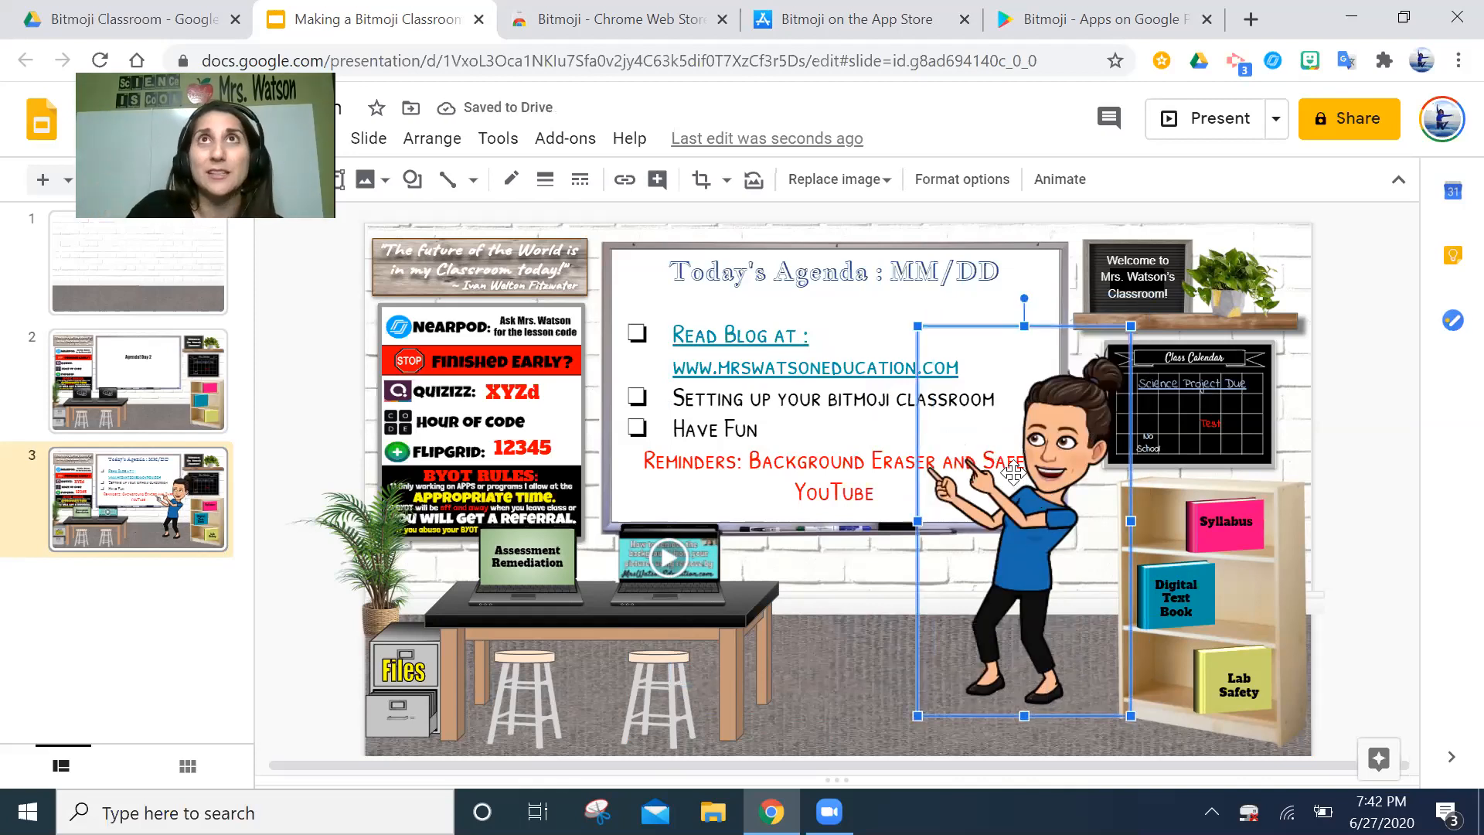
mouse_move(937, 186)
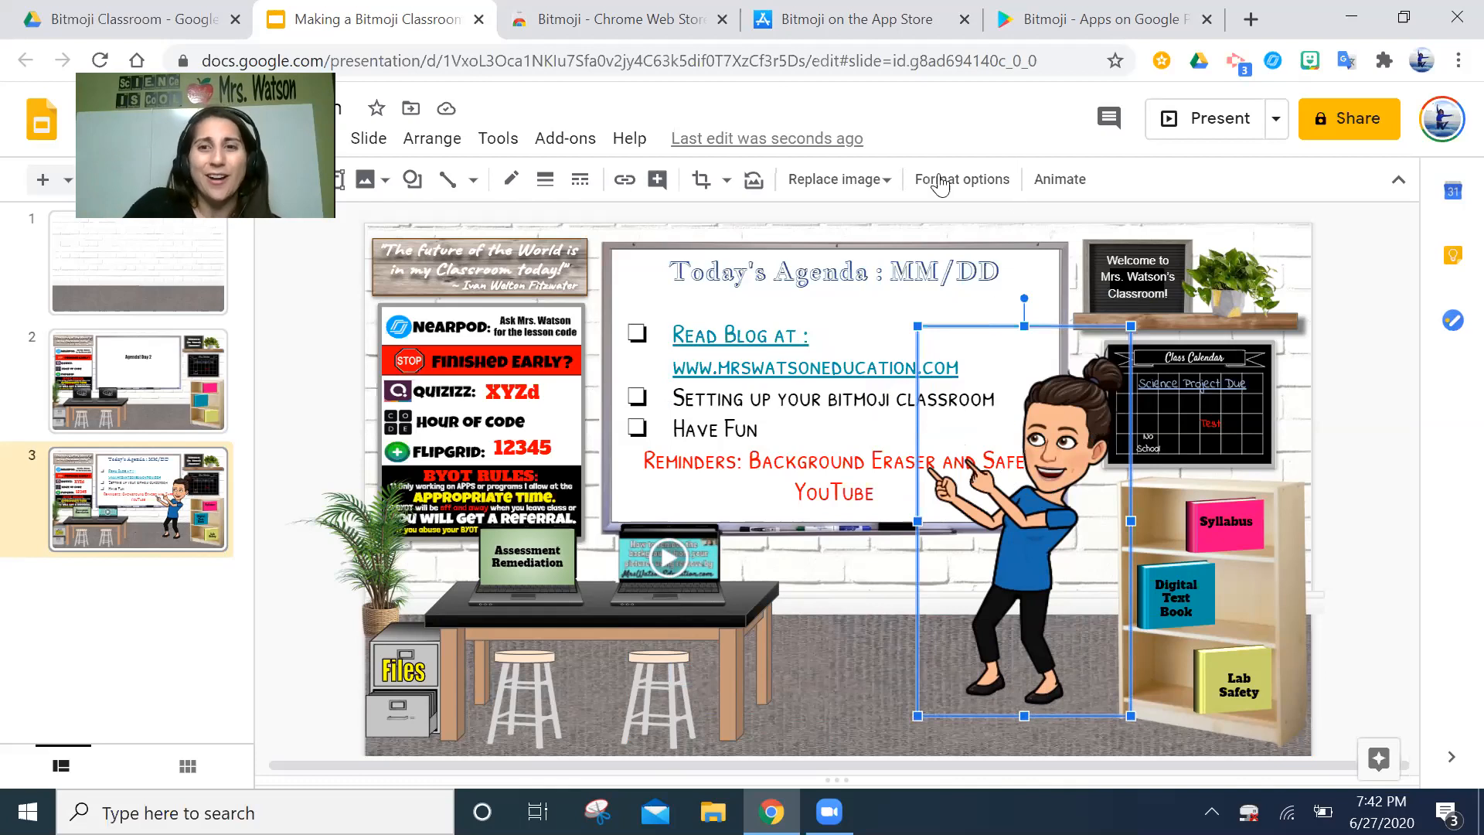
mouse_move(844, 718)
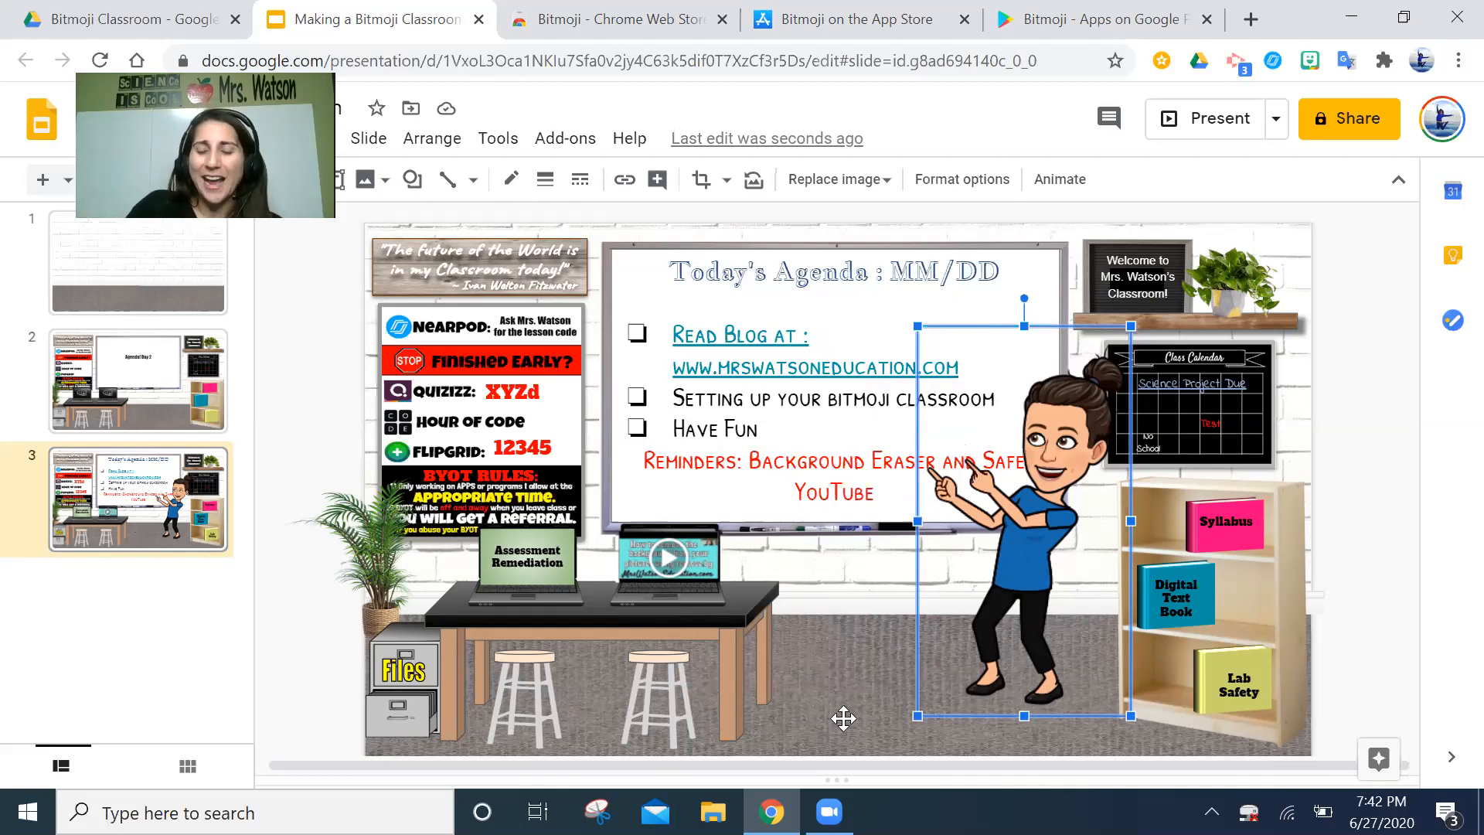